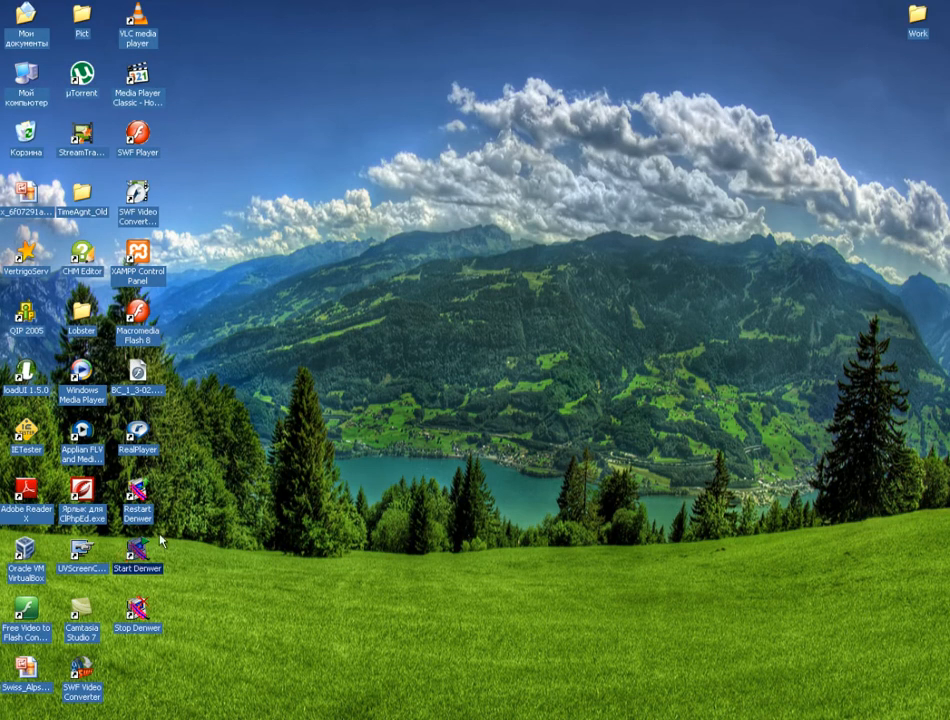
Launch the Denwer local server from its desktop shortcut, starting Apache and MySQL.
double_click(137, 548)
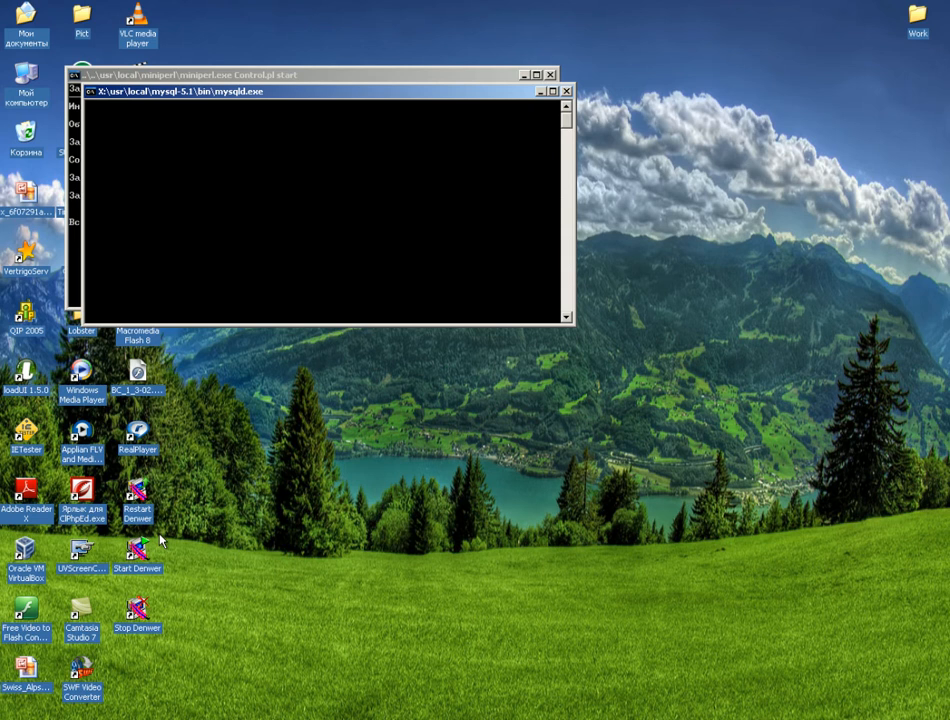
left_click(566, 91)
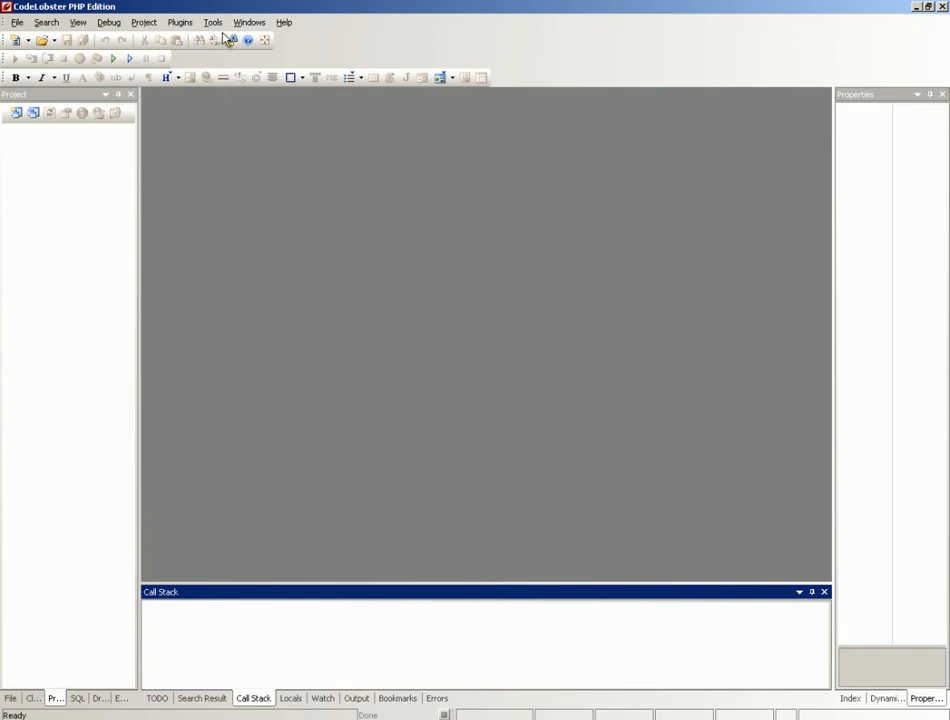
Open Tools > Preferences and expand the Debugger settings section.
left_click(212, 22)
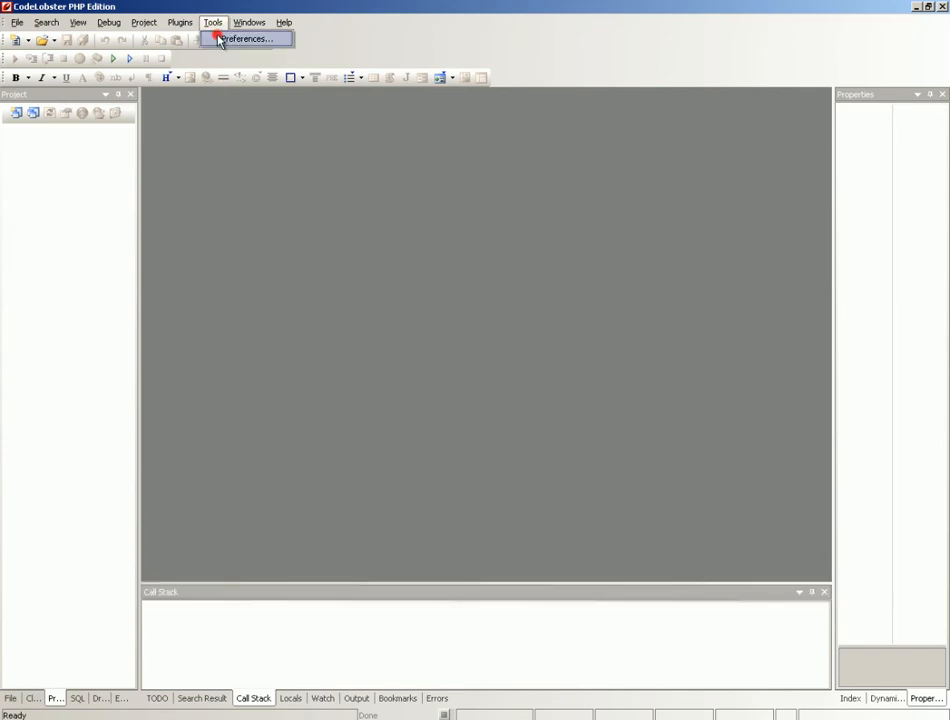
left_click(245, 38)
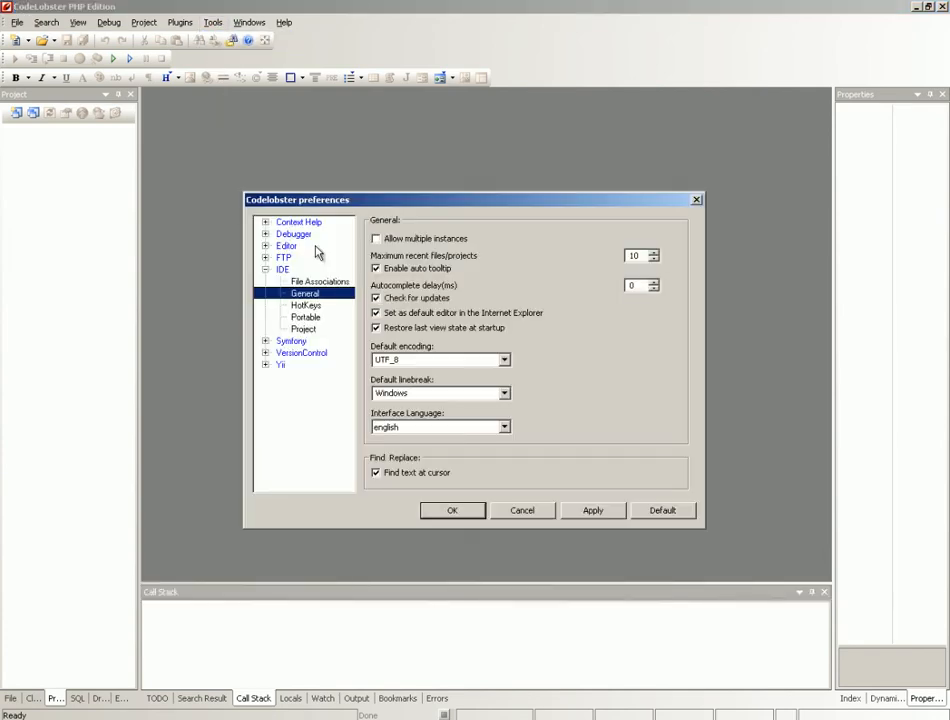
left_click(304, 245)
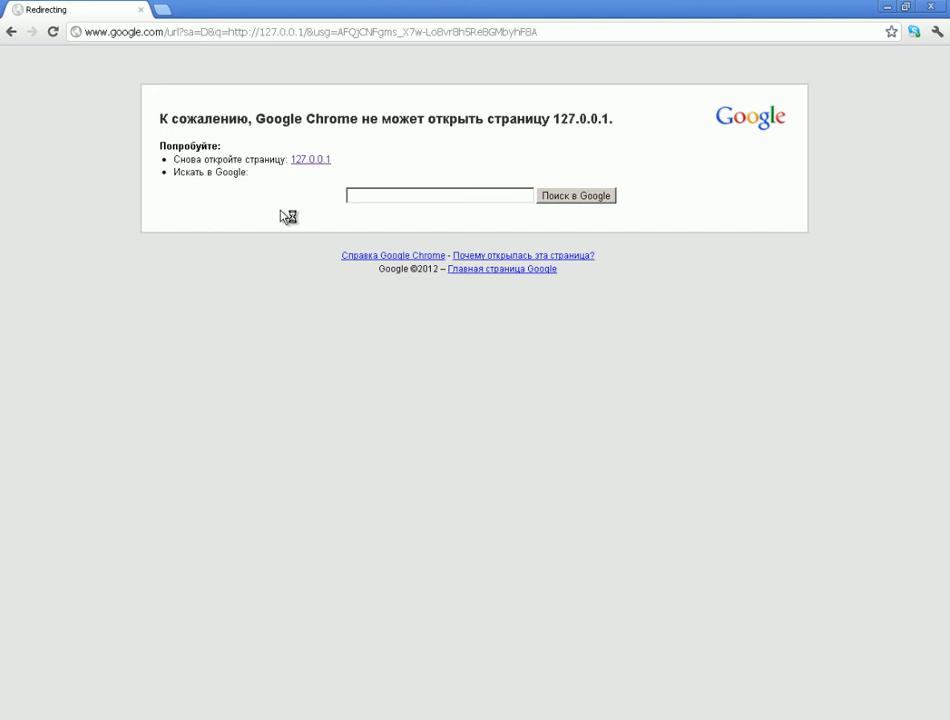
Load 127.0.0.1, open the PHP5 info page, and select the 5.3.3 version and VC6 build.
left_click(310, 159)
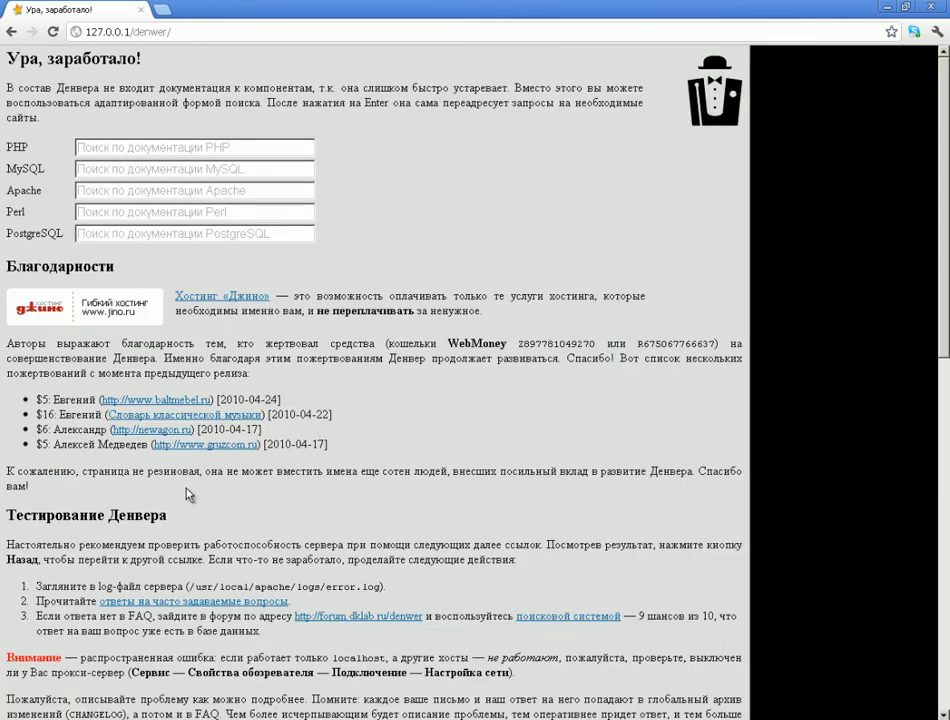
scroll("down", 3)
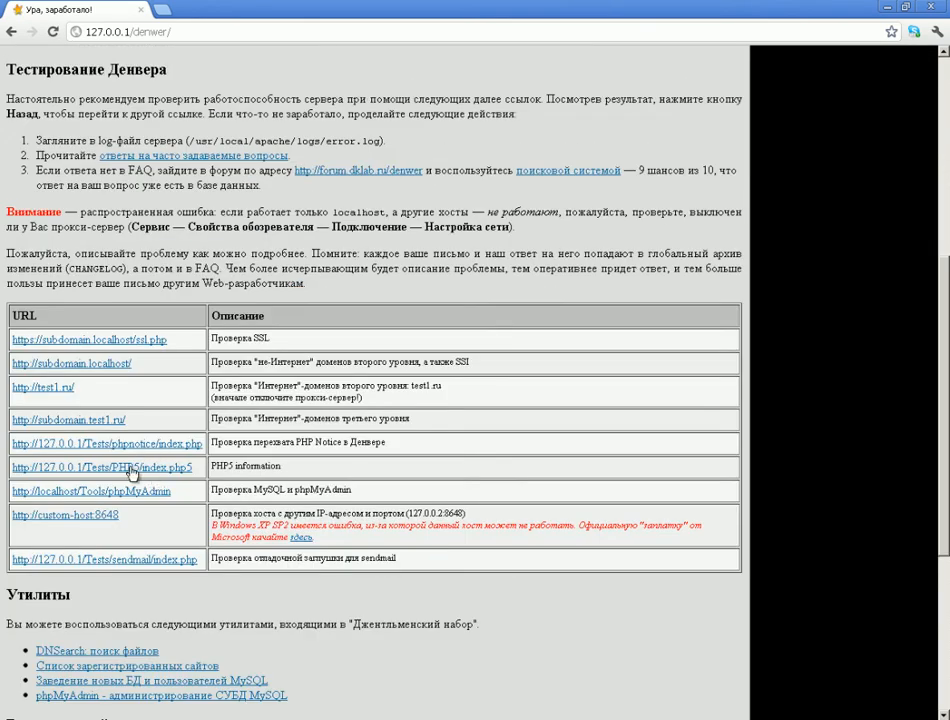
left_click(104, 467)
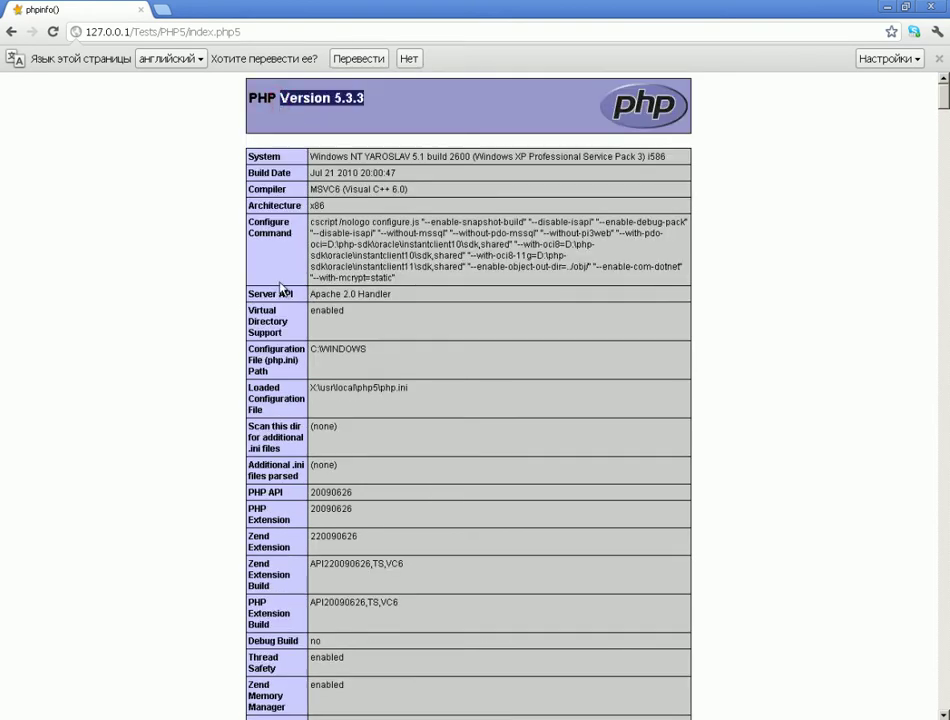
double_click(318, 387)
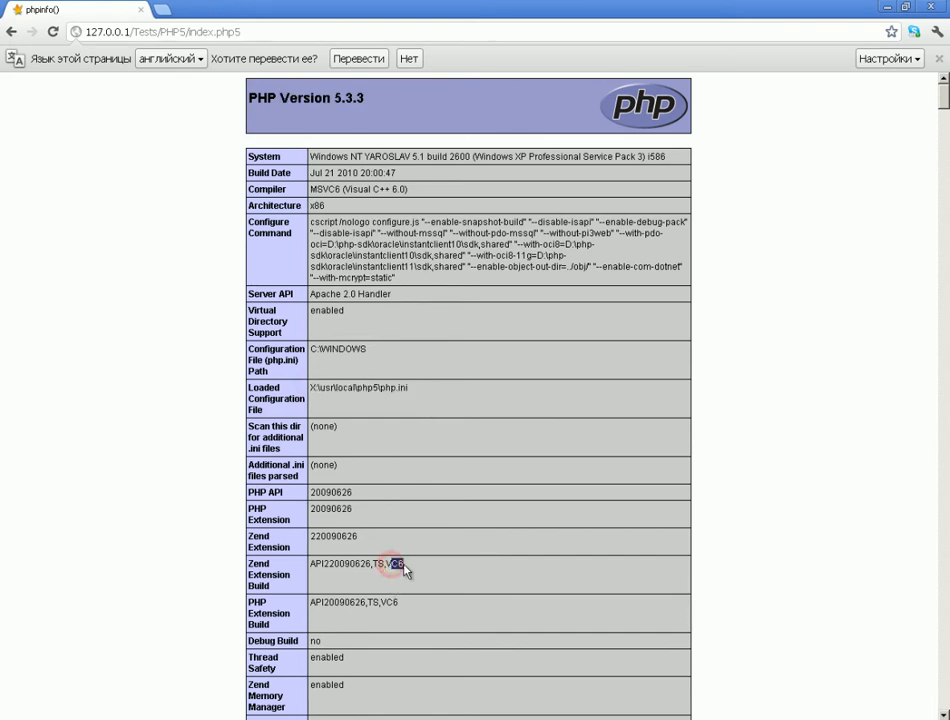
double_click(393, 563)
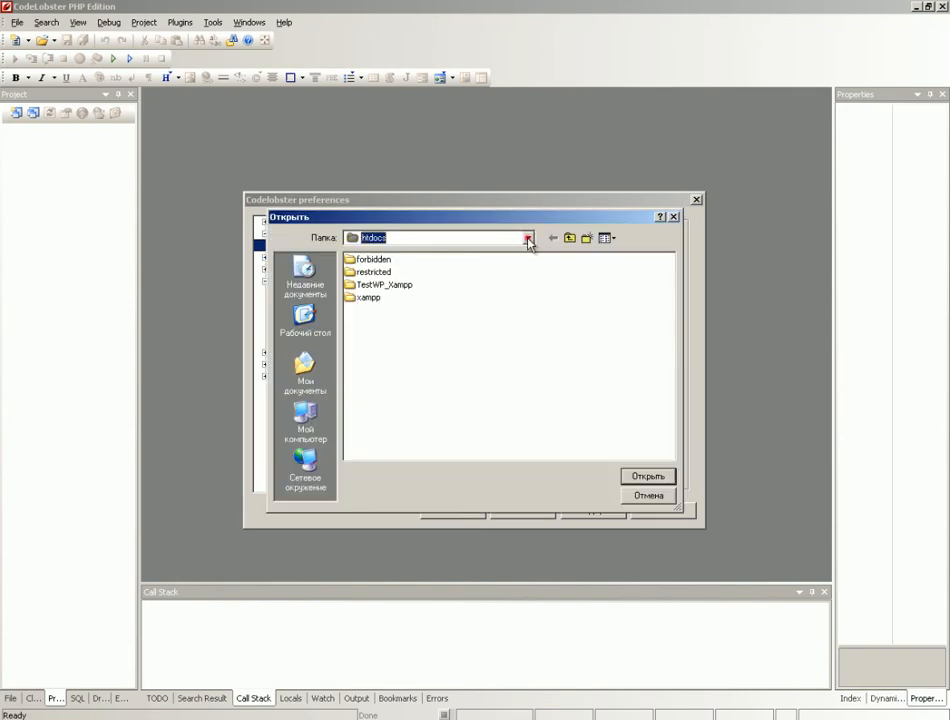
Set the debugger's virtual folder to X:\home\localhost\www\.
left_click(527, 238)
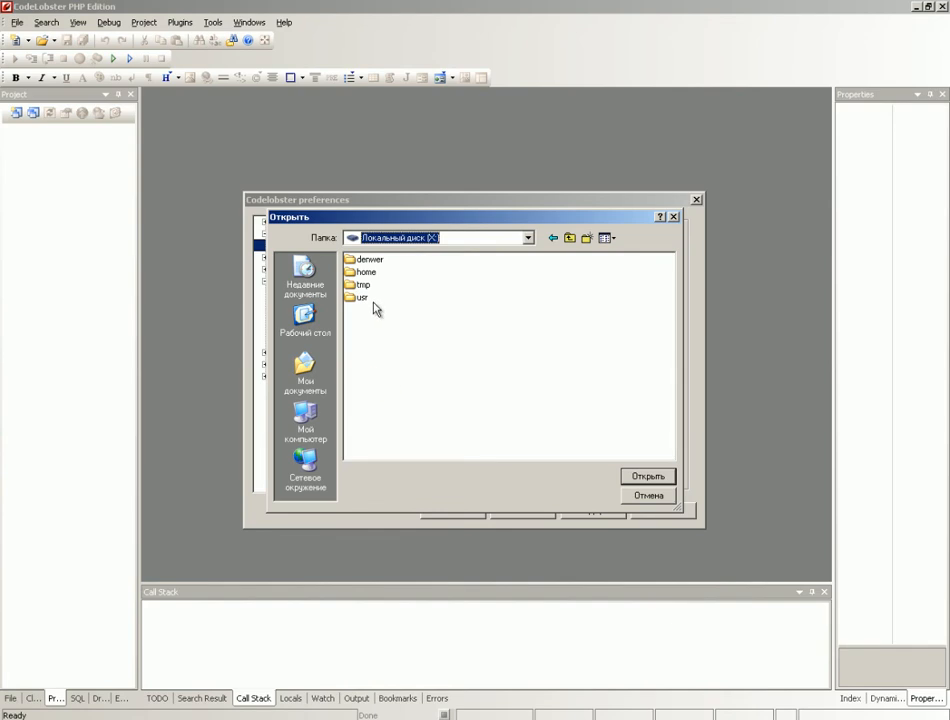
left_click(365, 271)
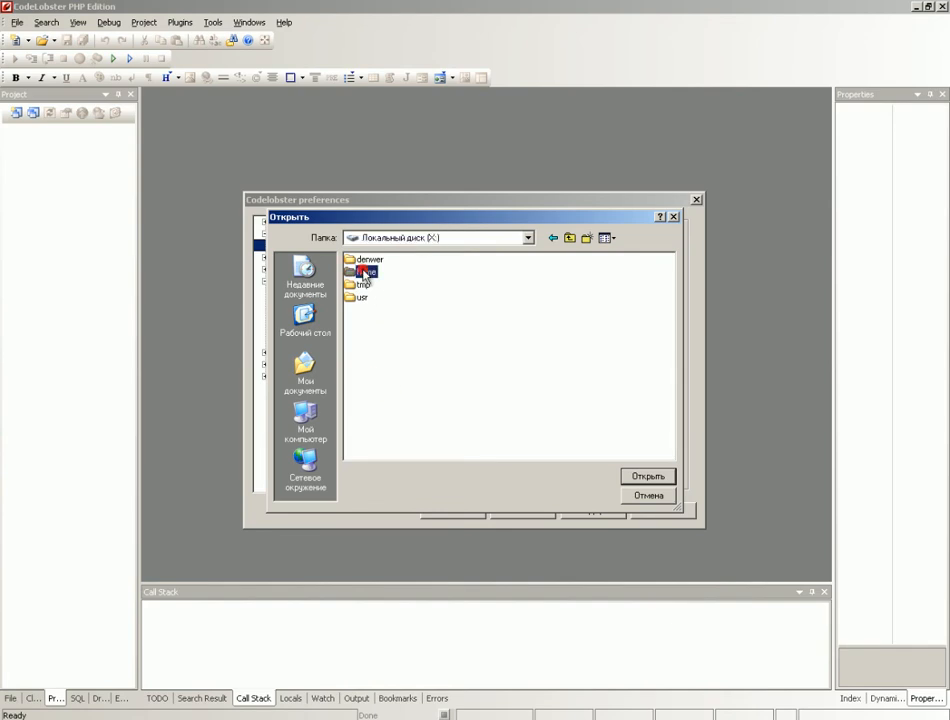
double_click(366, 271)
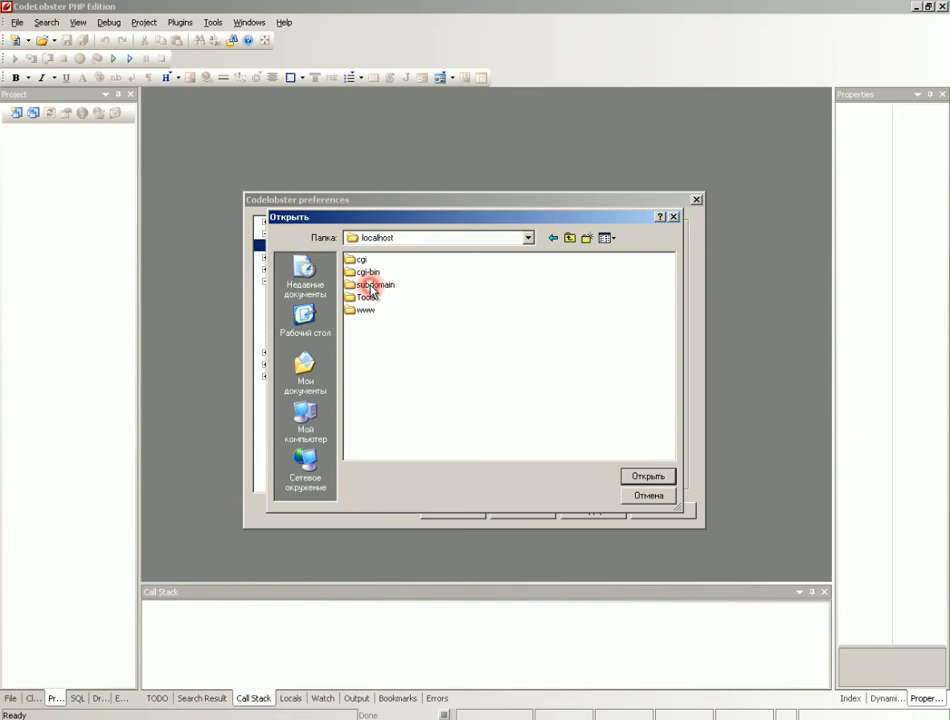
double_click(365, 309)
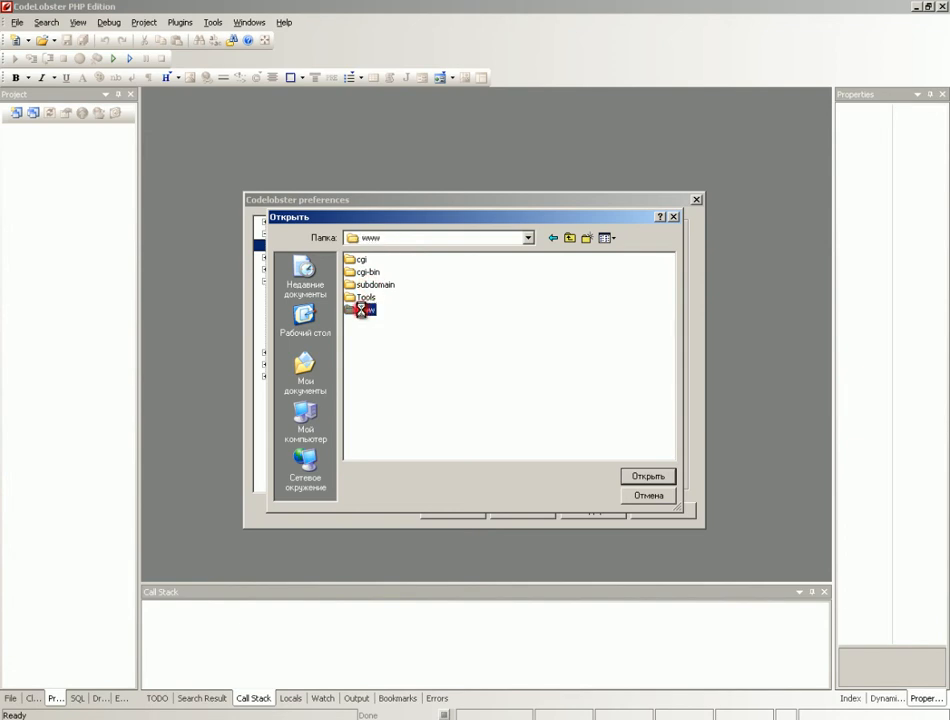
left_click(648, 495)
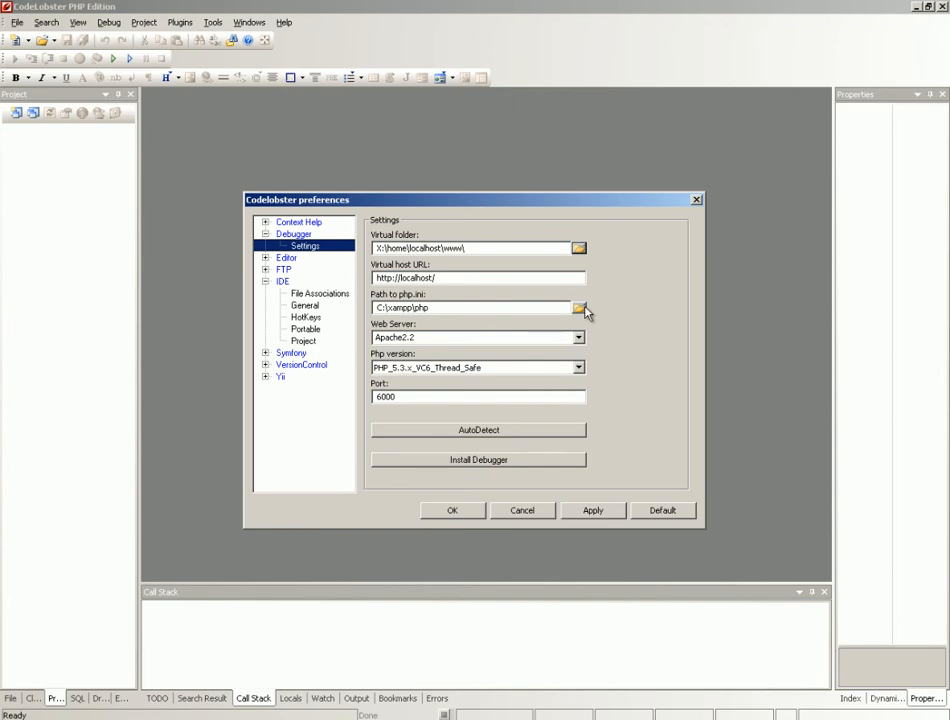
Set the debugger's php.ini path to X:\usr\local\php5\.
left_click(579, 307)
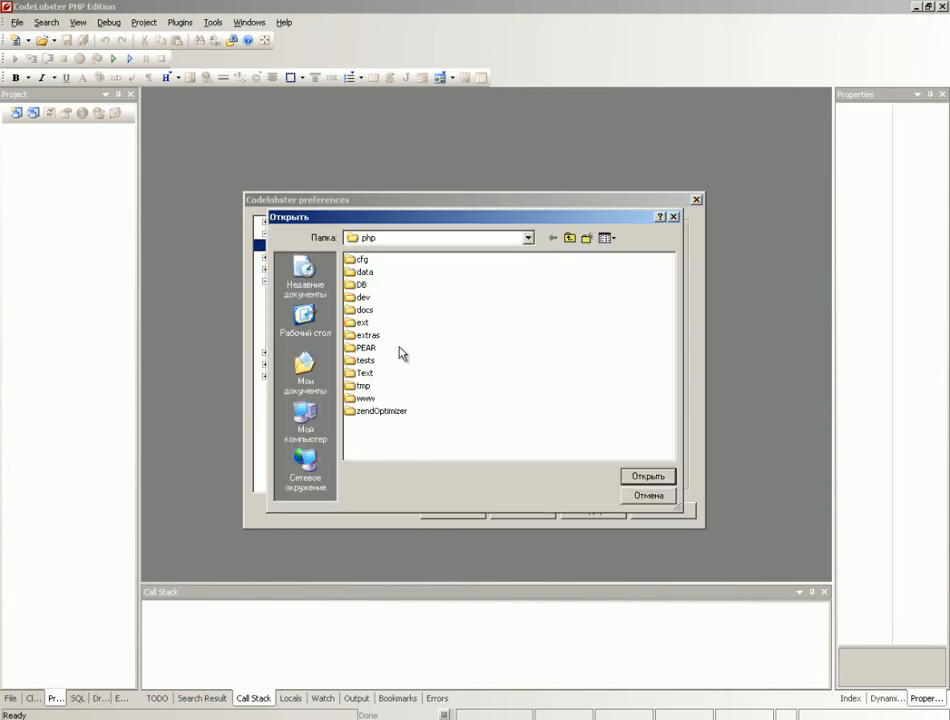
mouse_move(378, 346)
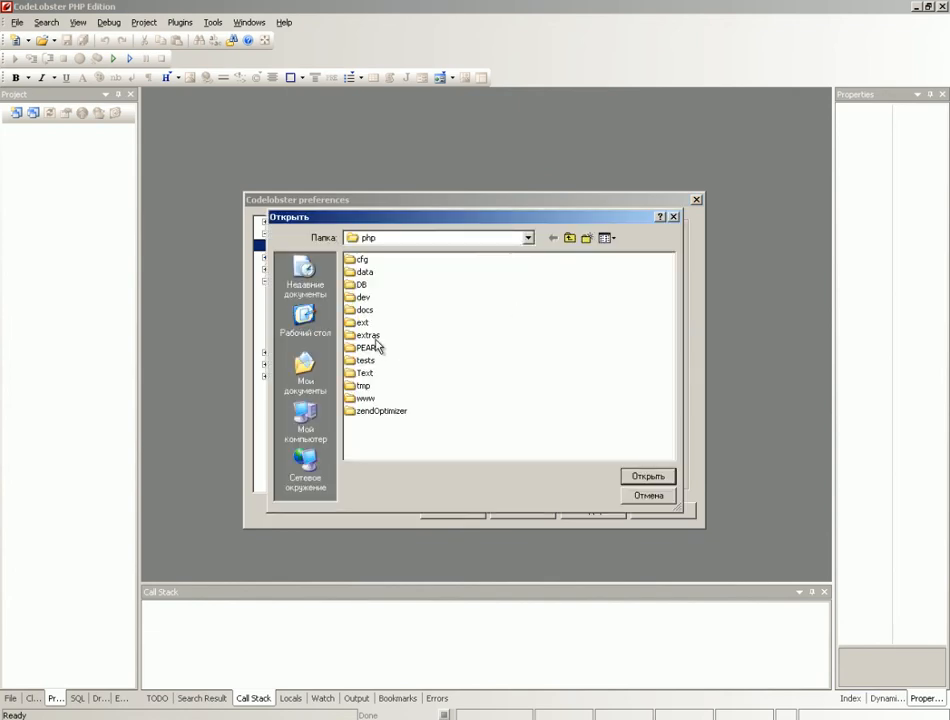
mouse_move(360, 323)
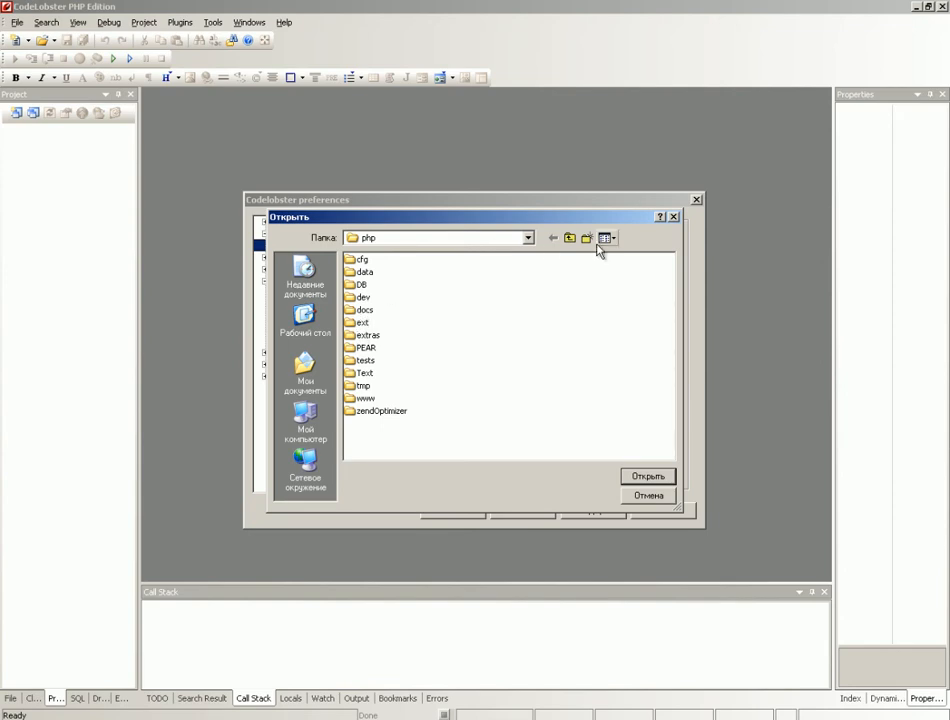
left_click(527, 238)
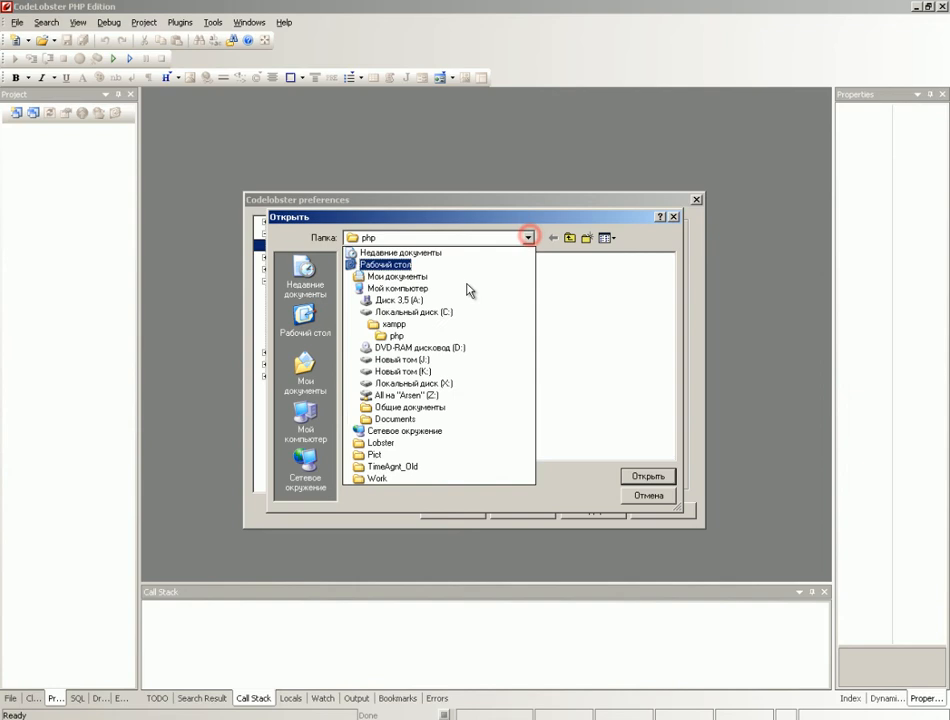
left_click(412, 383)
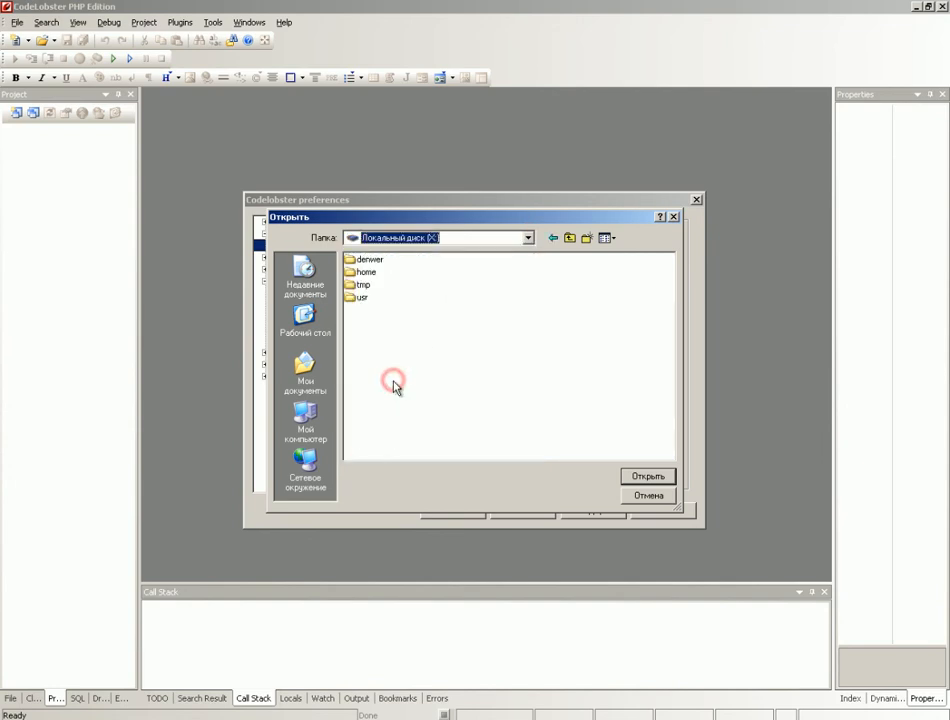
double_click(361, 297)
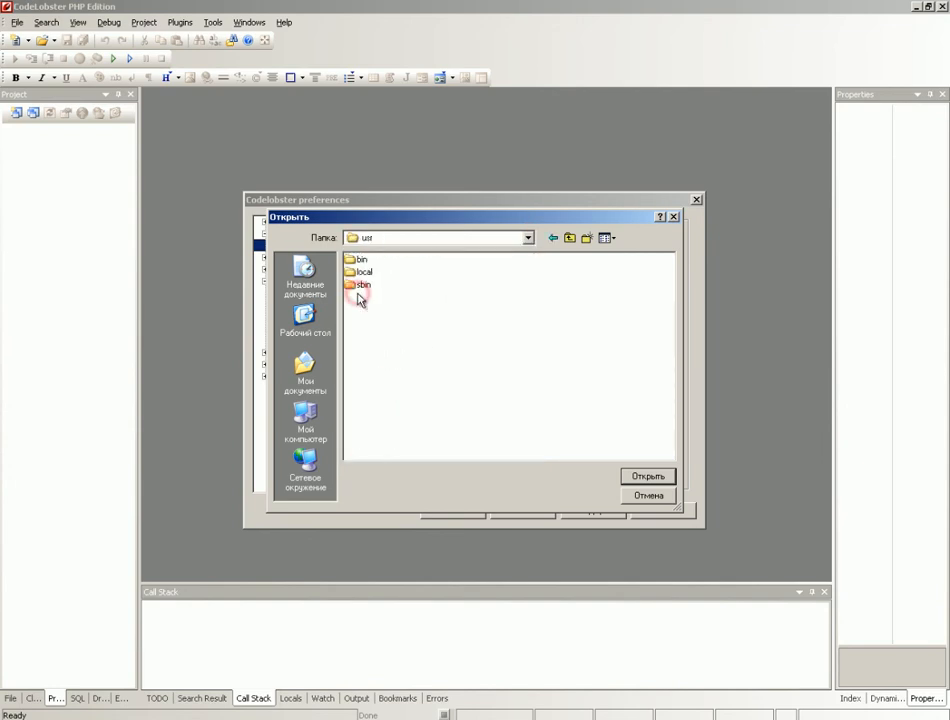
double_click(365, 271)
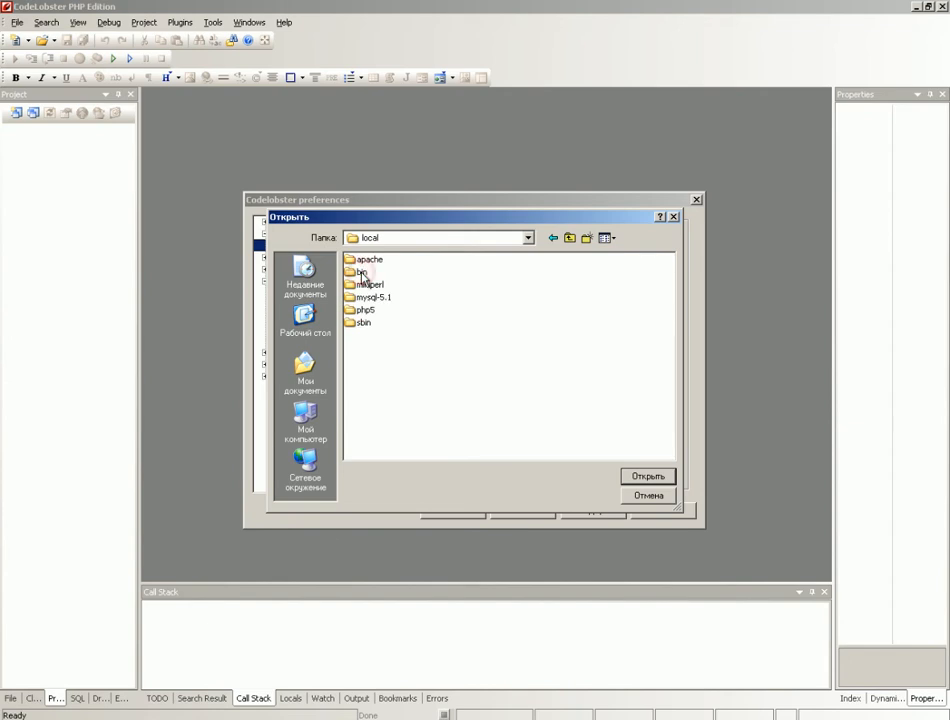
double_click(364, 309)
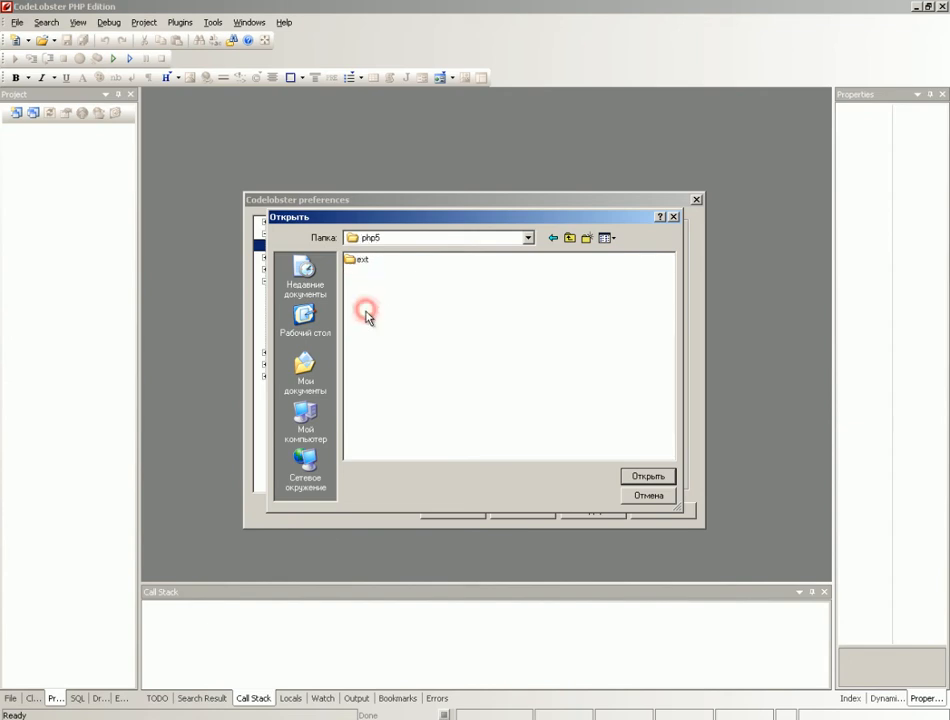
left_click(647, 475)
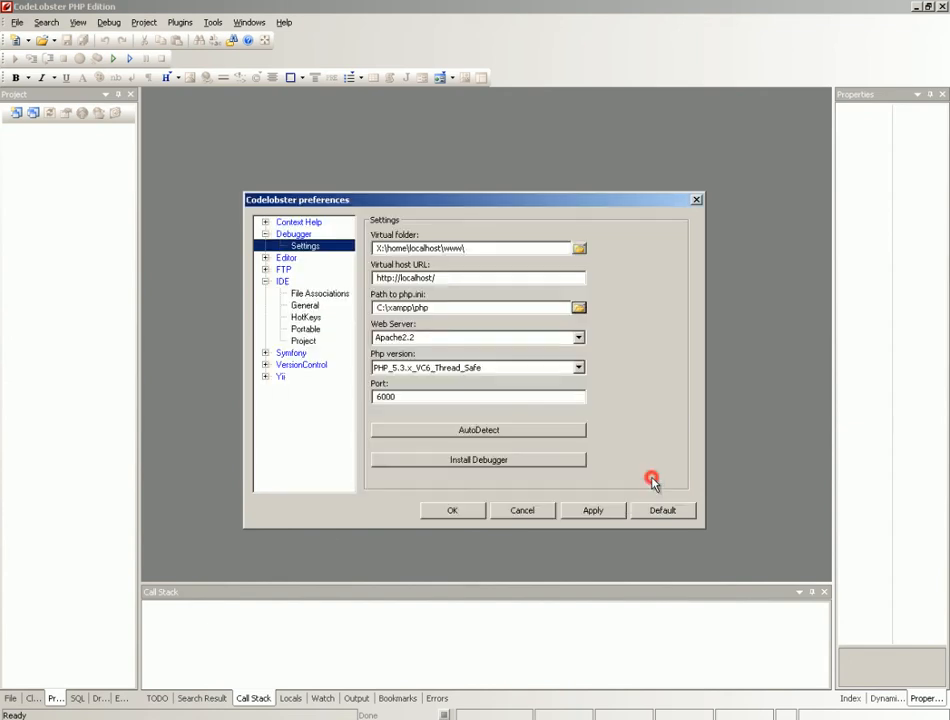
Choose PHP_5.3.x_VC6_Thread_Safe, install the debugger, and dismiss the Done message.
left_click(578, 367)
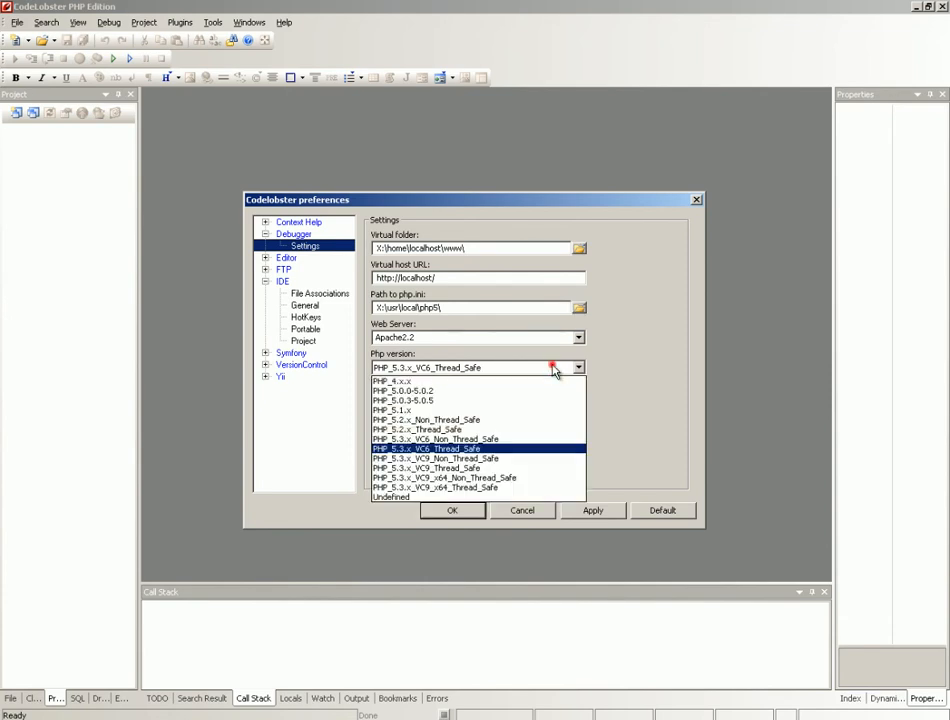
mouse_move(433, 456)
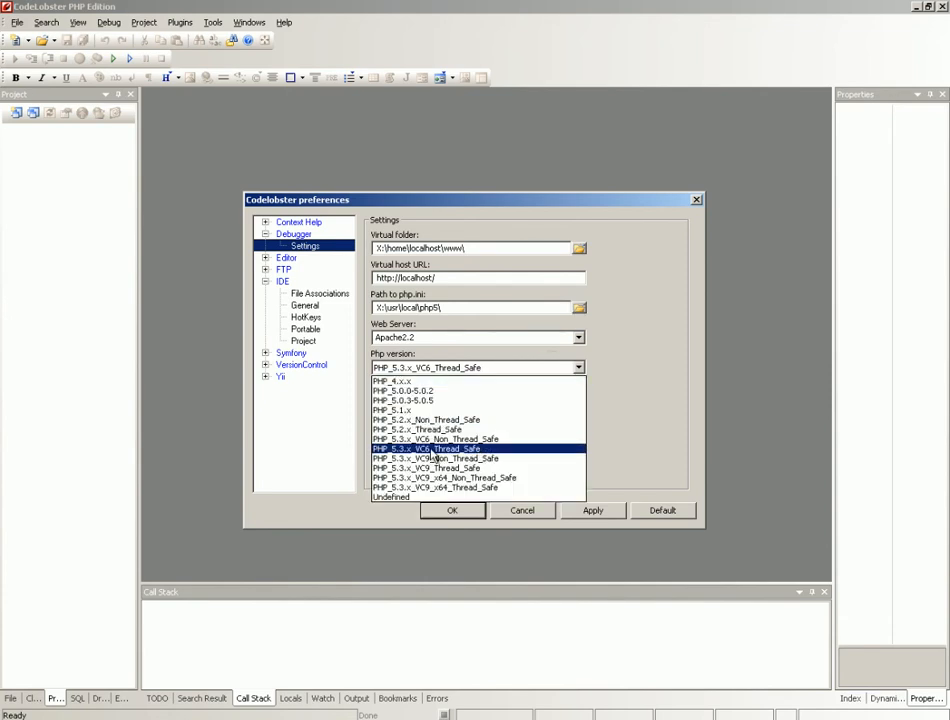
left_click(434, 448)
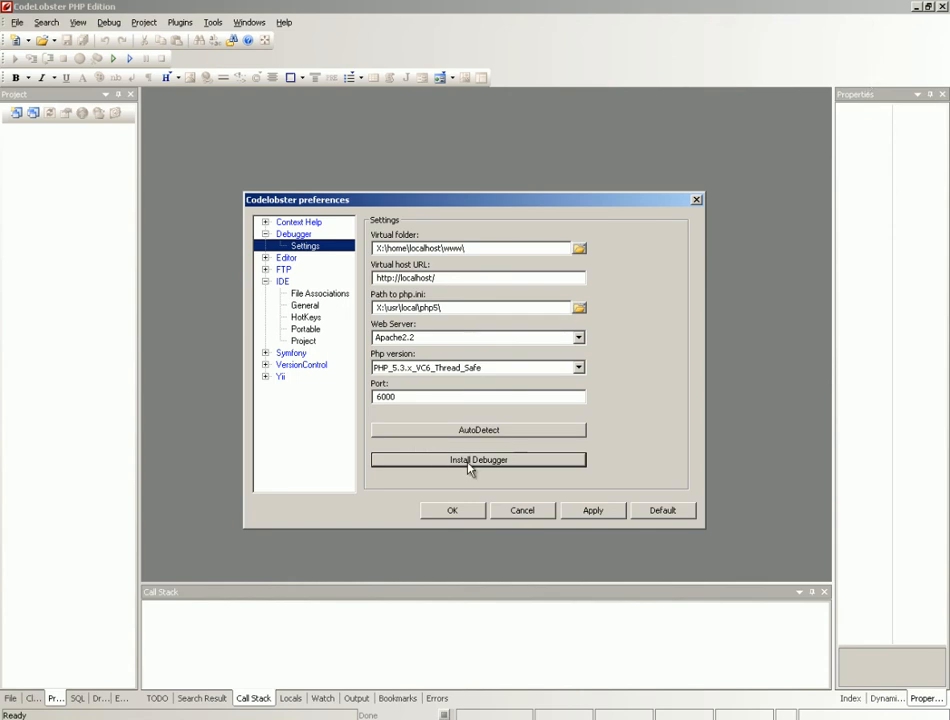
left_click(478, 459)
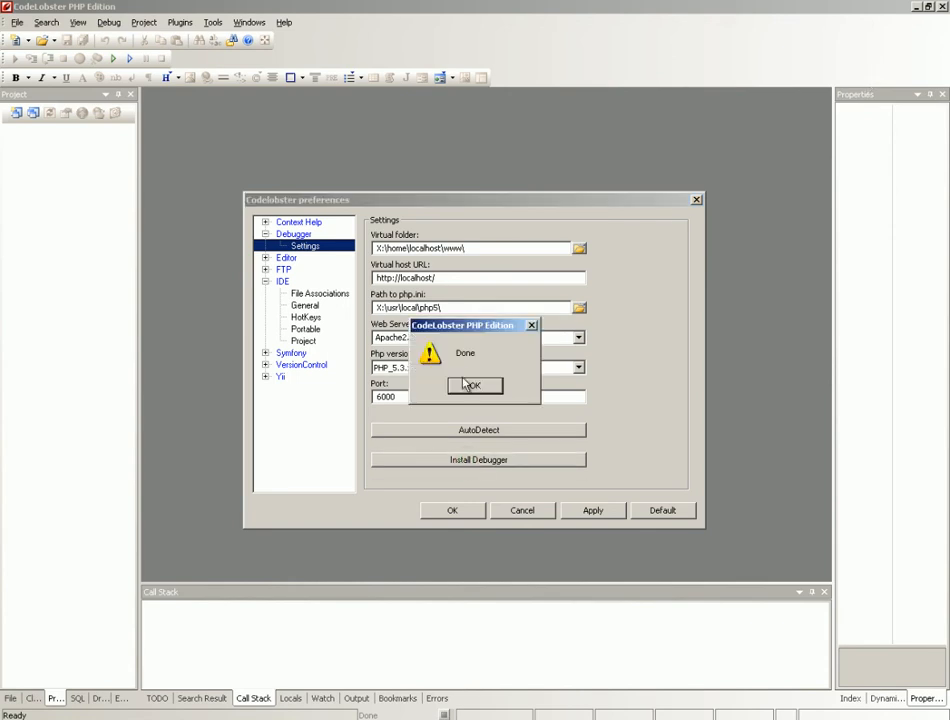
left_click(471, 386)
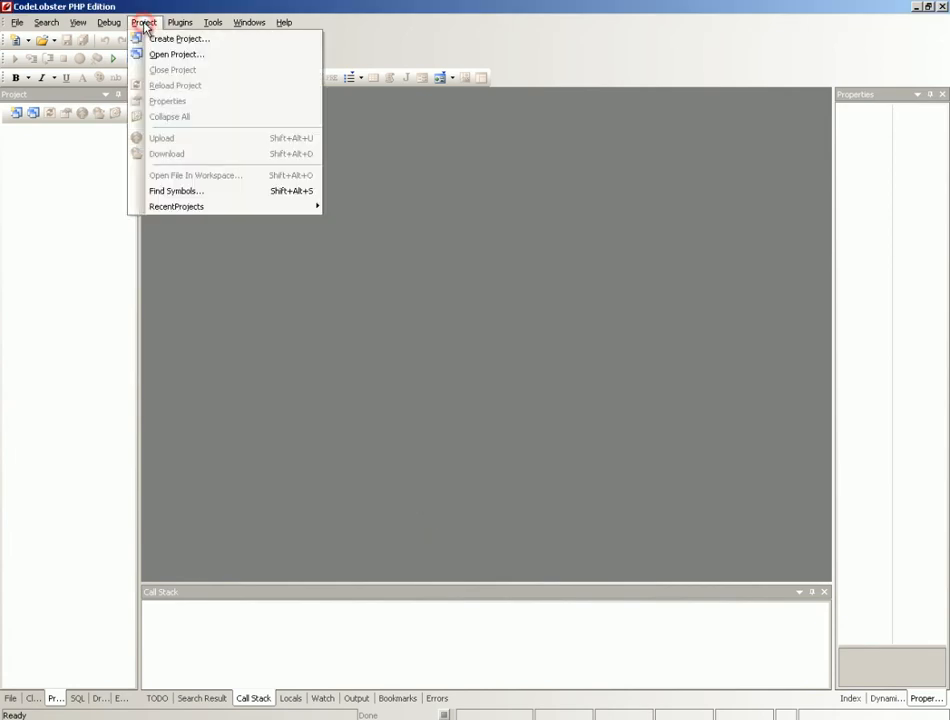
Open TestWPDenver.clpprj from X:\home\localhost\www\TestWPDenver.
left_click(176, 54)
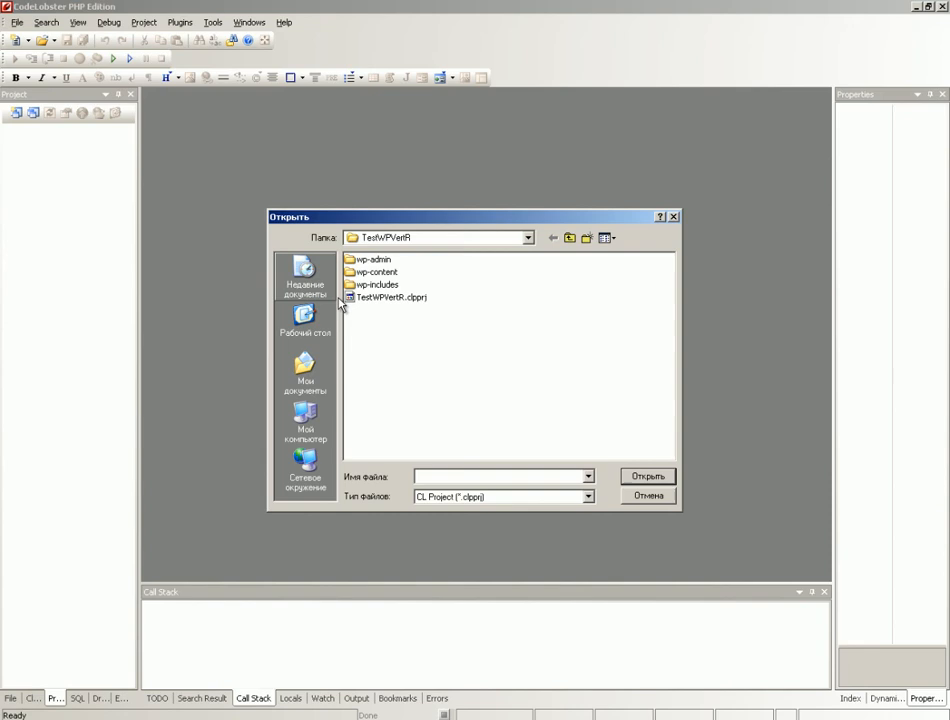
mouse_move(403, 306)
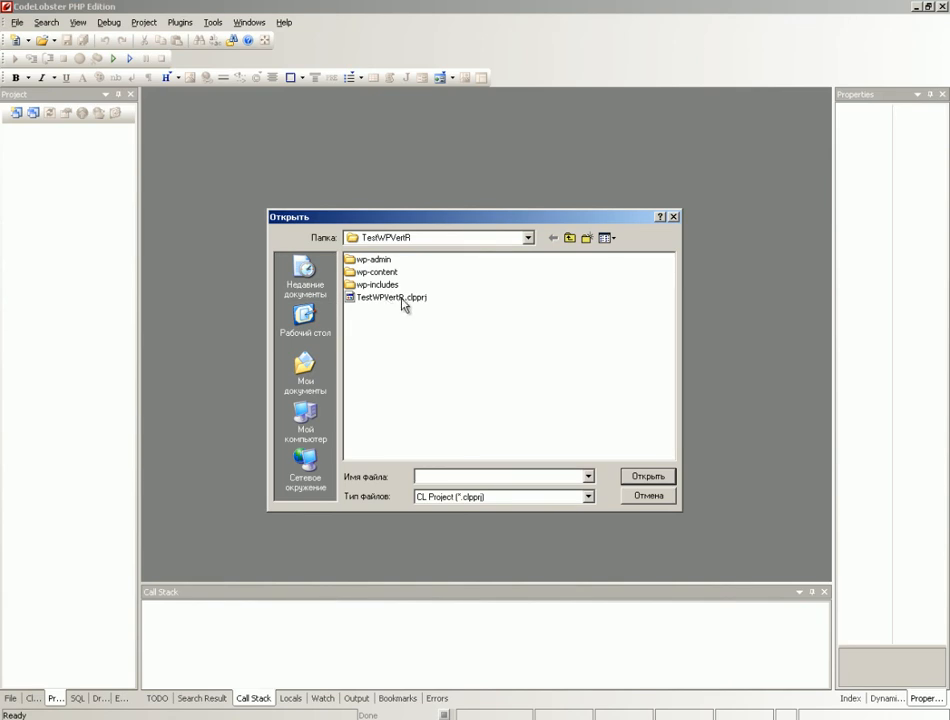
mouse_move(530, 245)
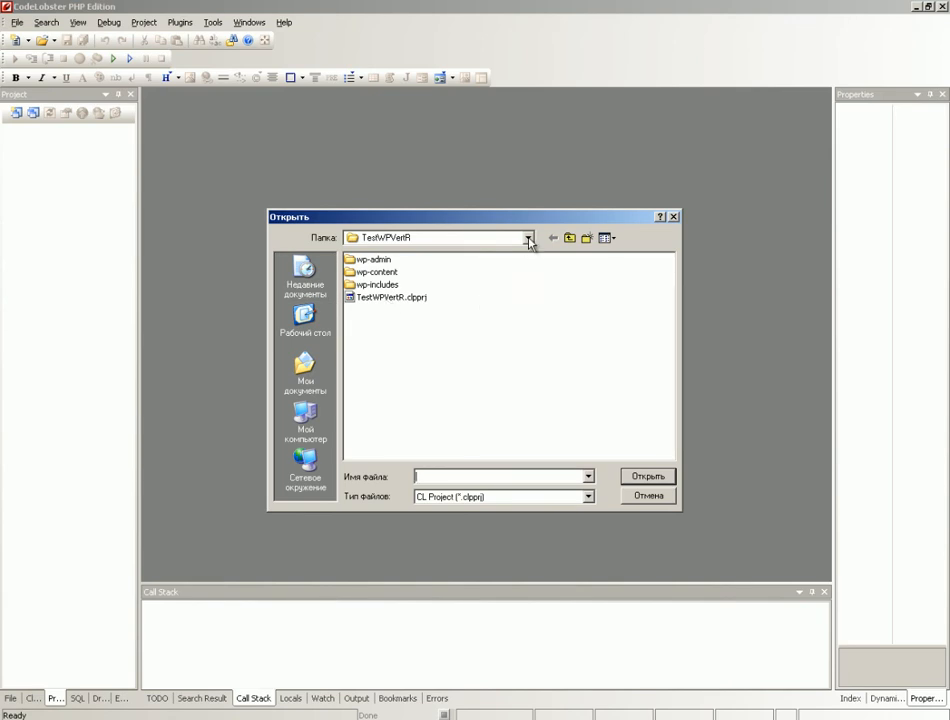
left_click(527, 237)
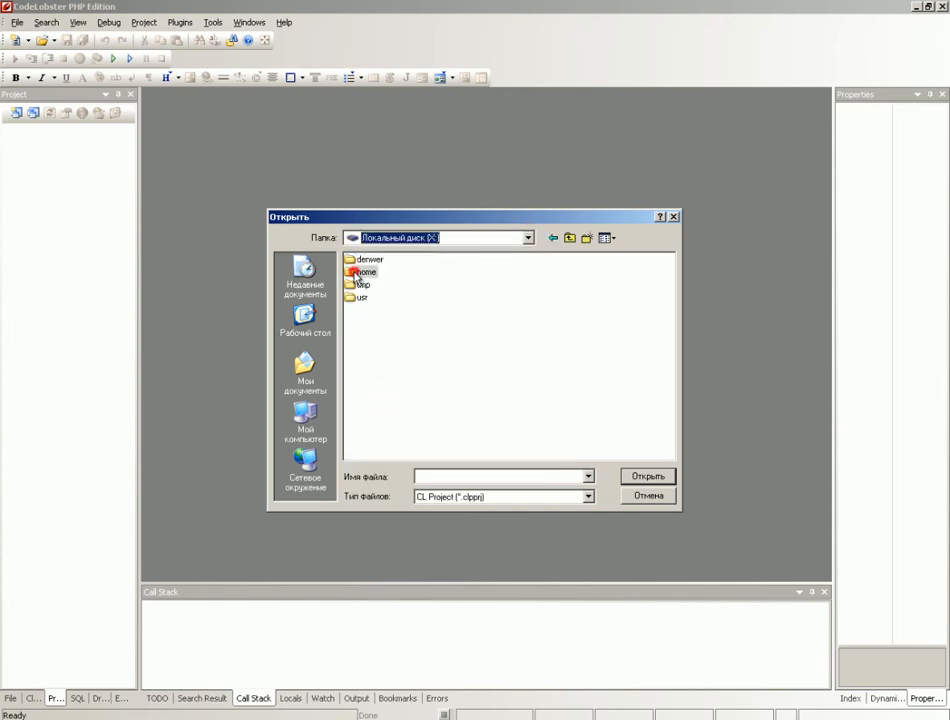
double_click(365, 271)
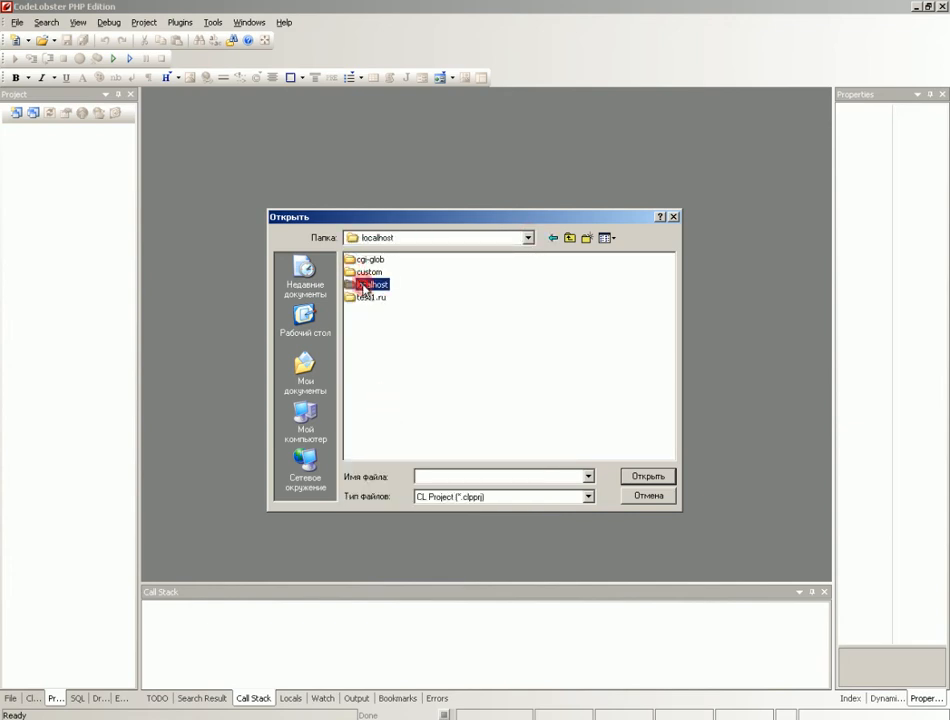
double_click(372, 284)
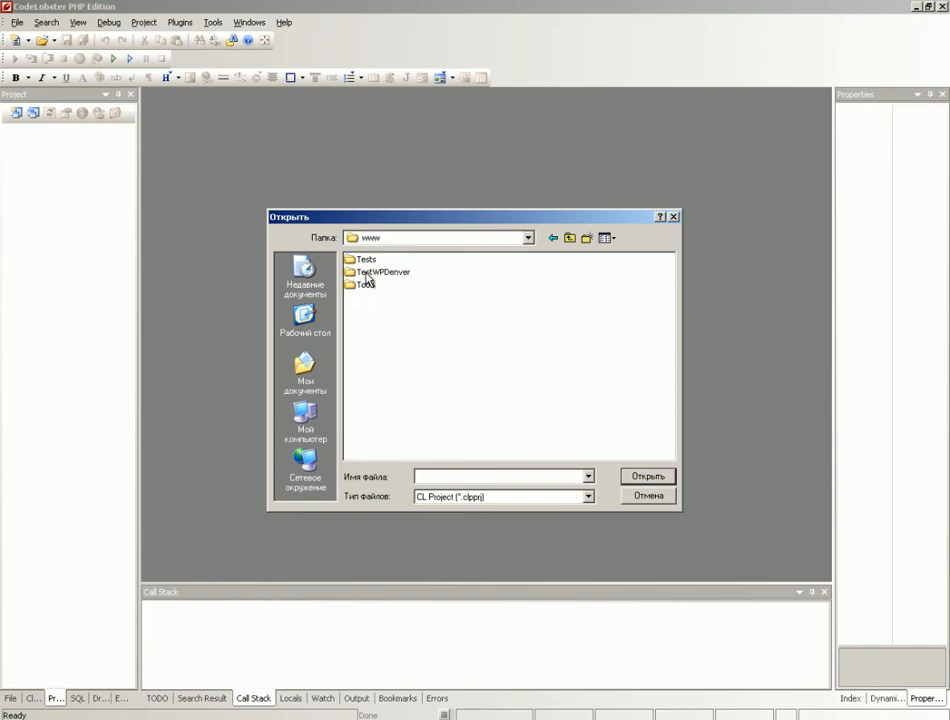
double_click(382, 271)
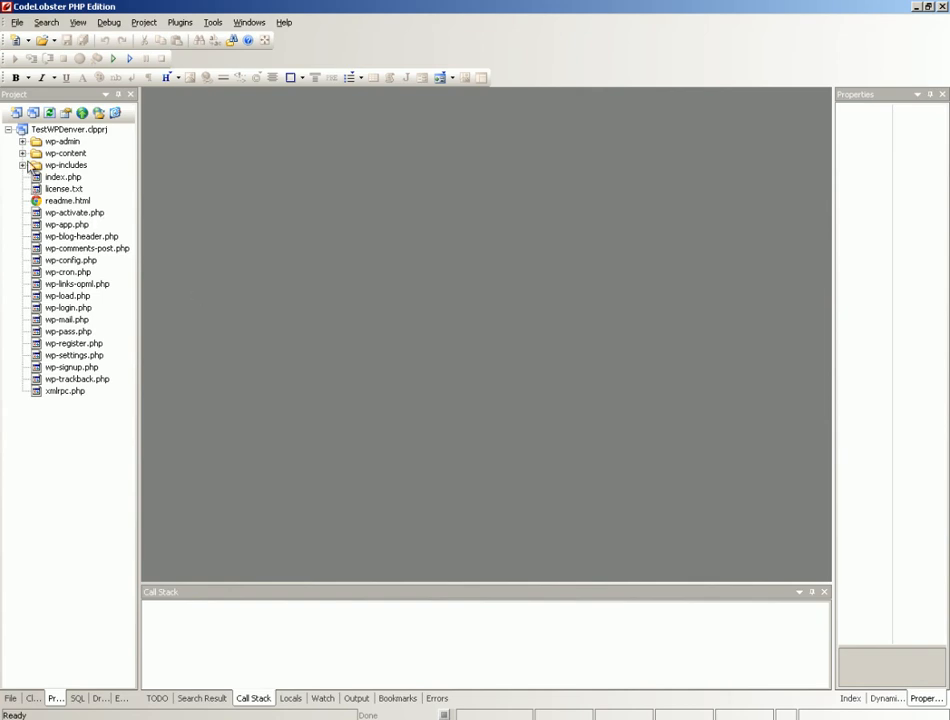
Expand wp-content > themes > twentyeleven in the Project tree and open single.php.
left_click(23, 153)
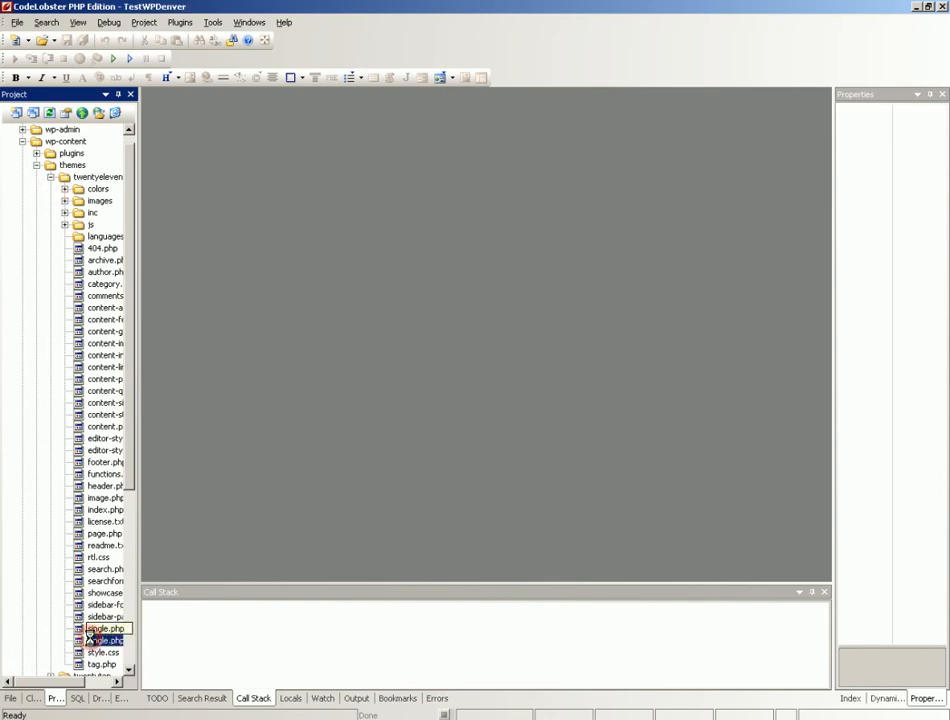
double_click(104, 640)
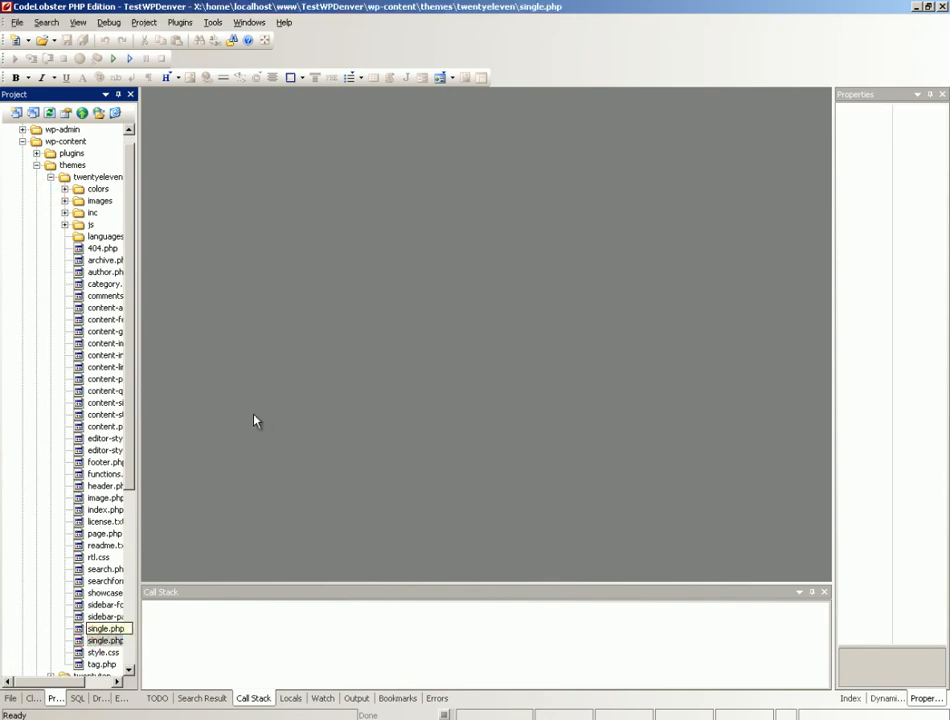
double_click(105, 628)
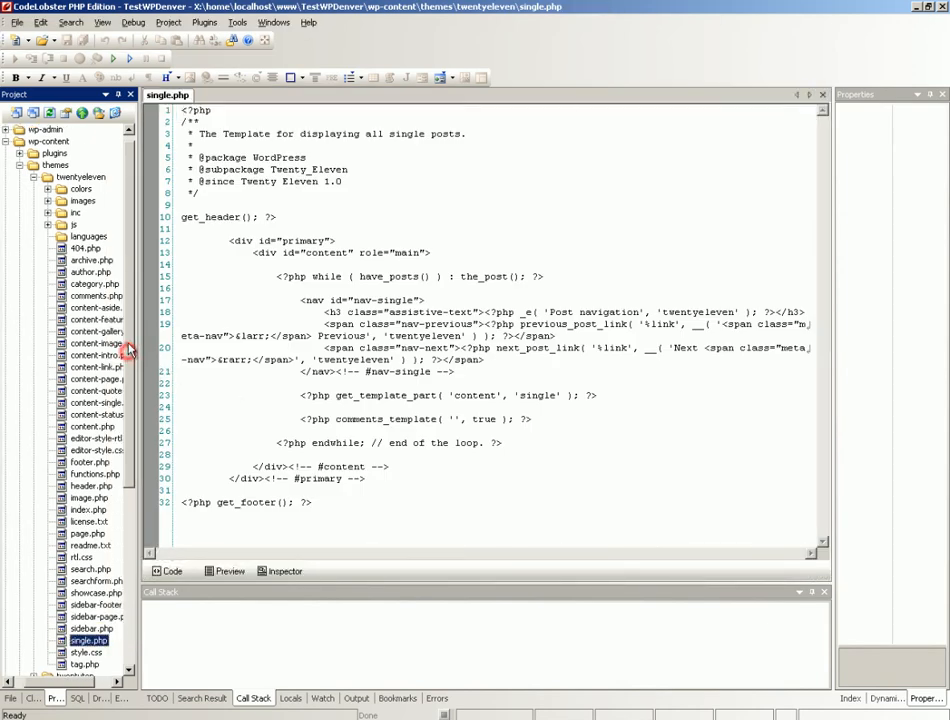
right_click(30, 129)
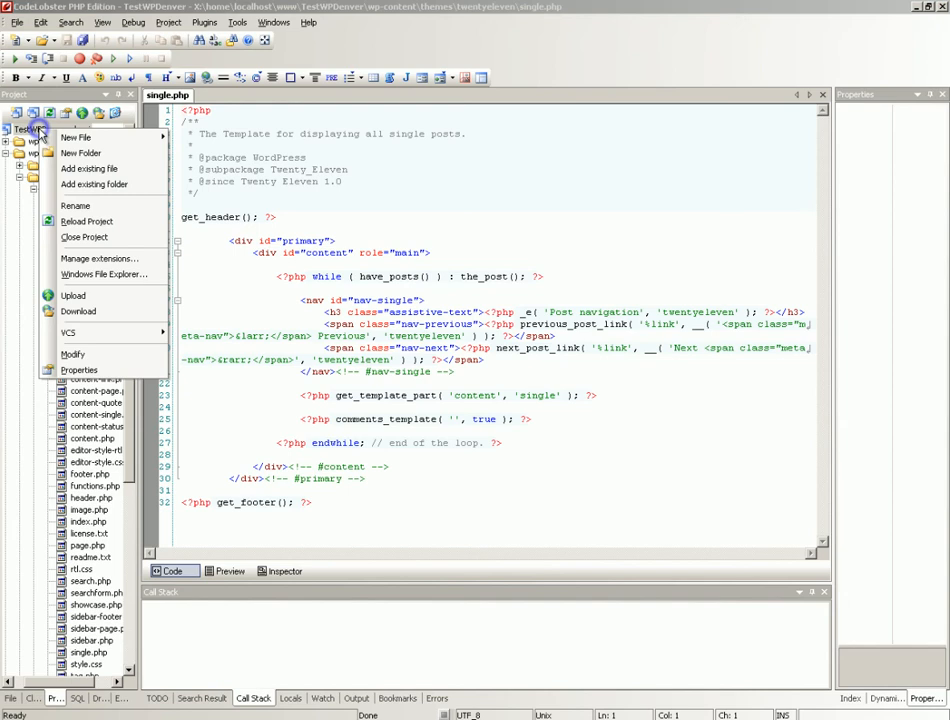
mouse_move(73, 354)
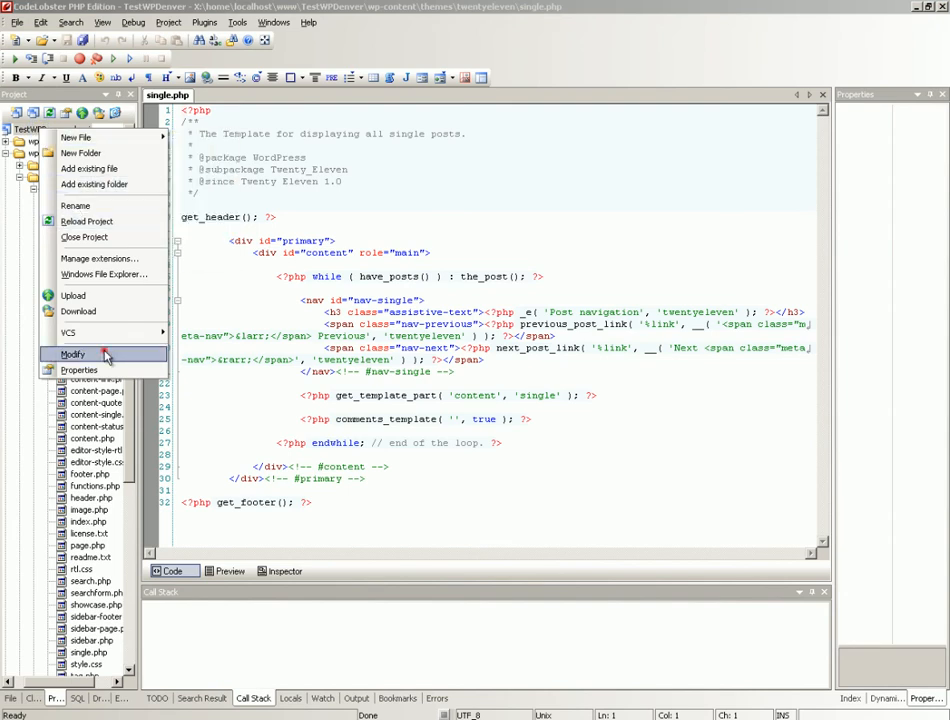
left_click(79, 370)
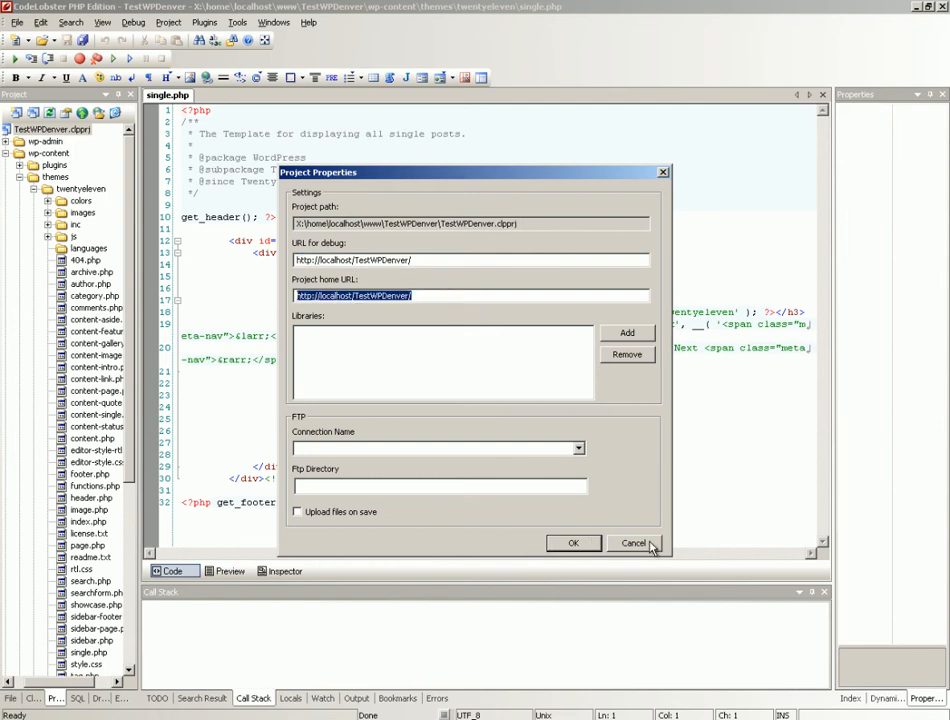
left_click(633, 543)
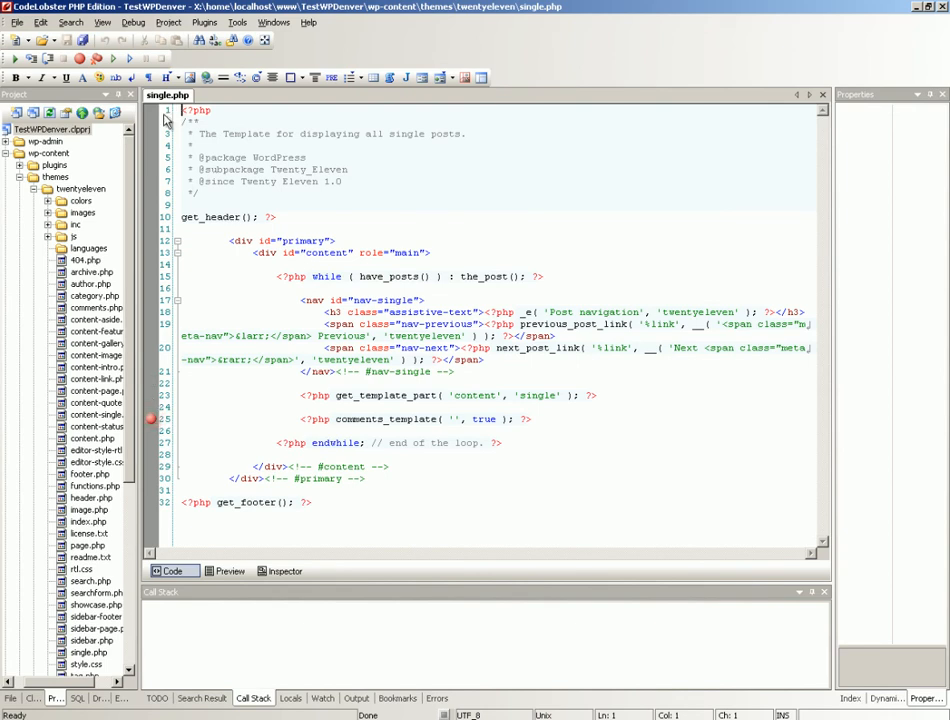
Open the Debug menu to choose Debug Home URL (Shift+F8).
left_click(168, 22)
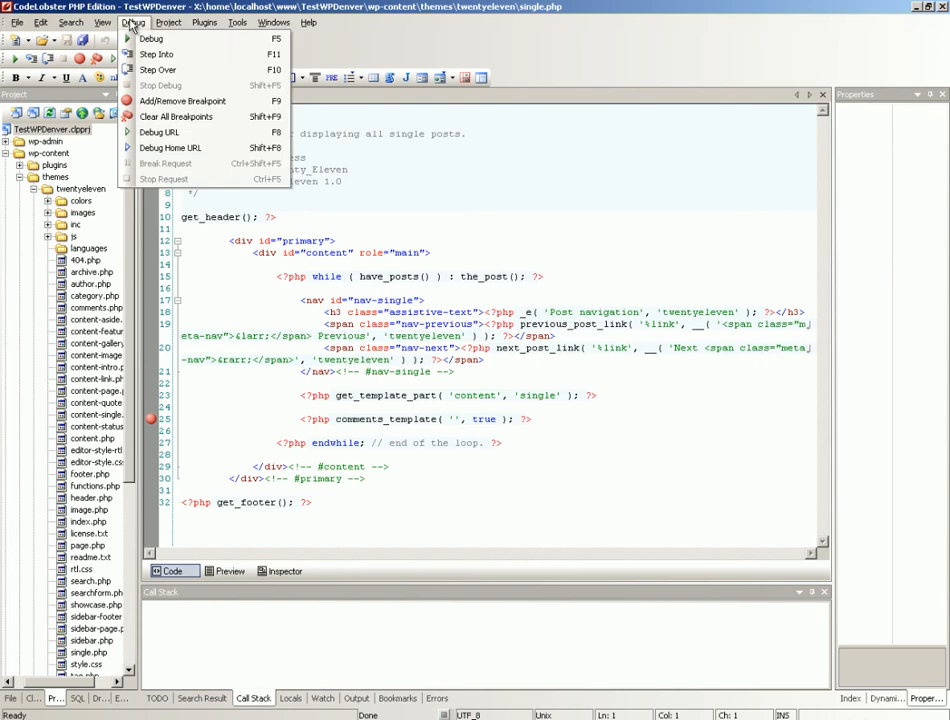
mouse_move(170, 147)
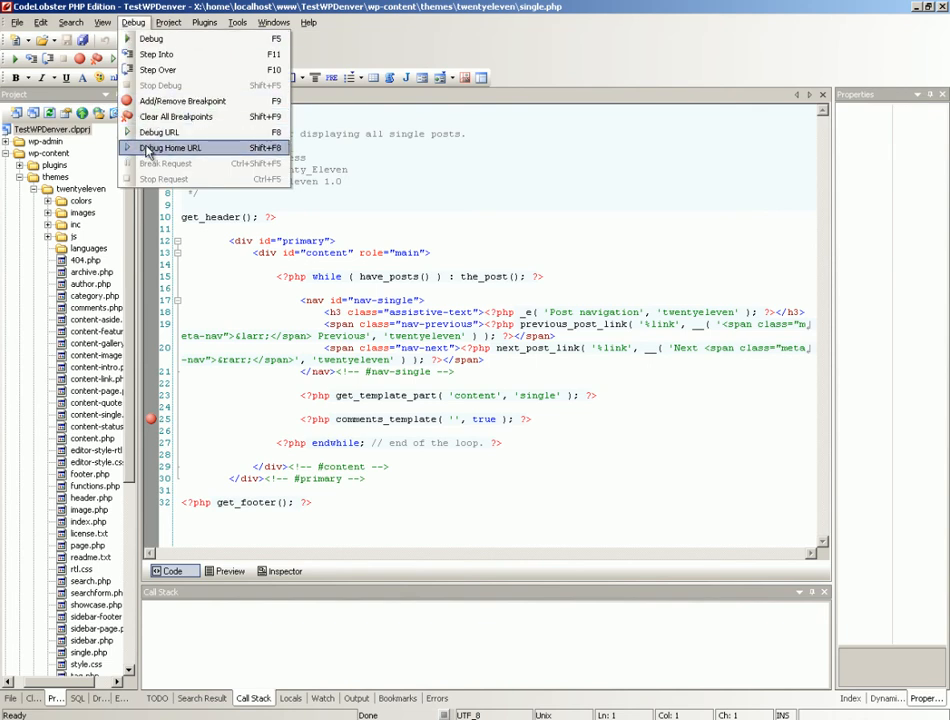
mouse_move(248, 152)
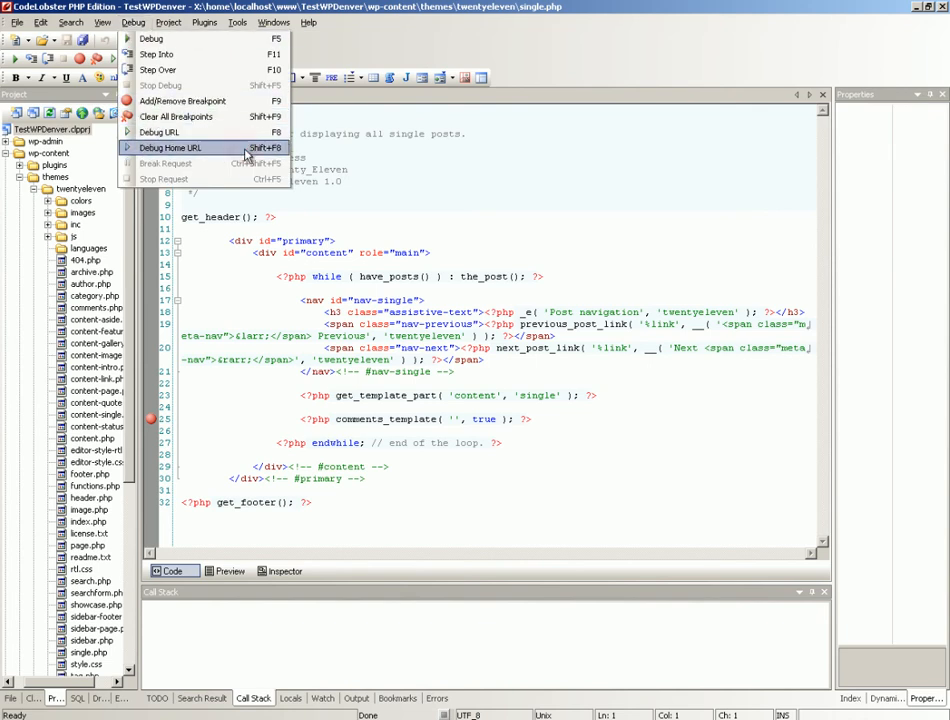
mouse_move(100, 155)
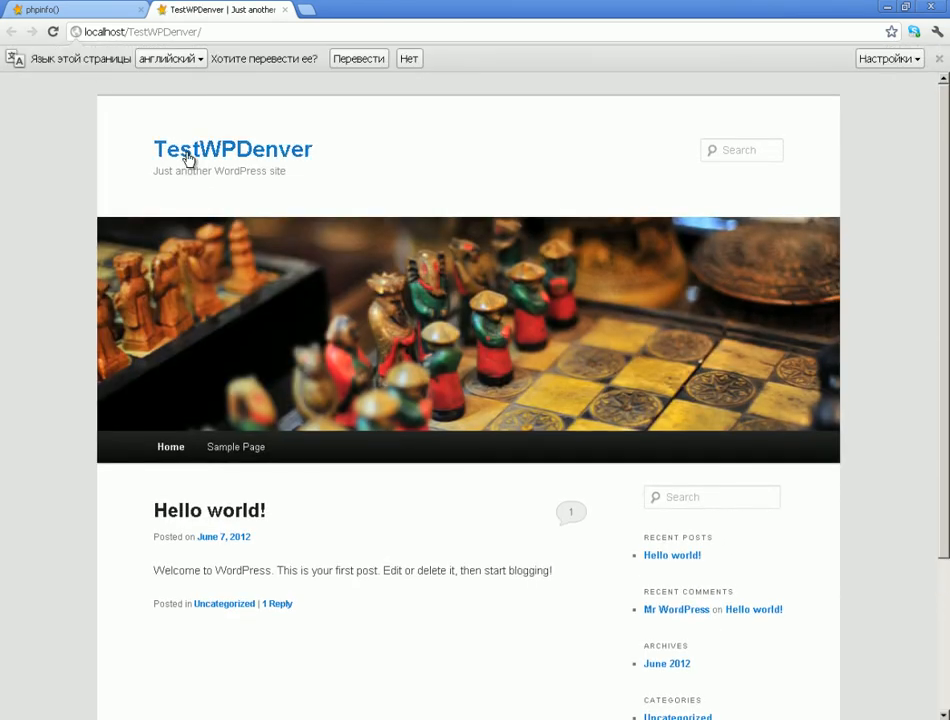
mouse_move(250, 427)
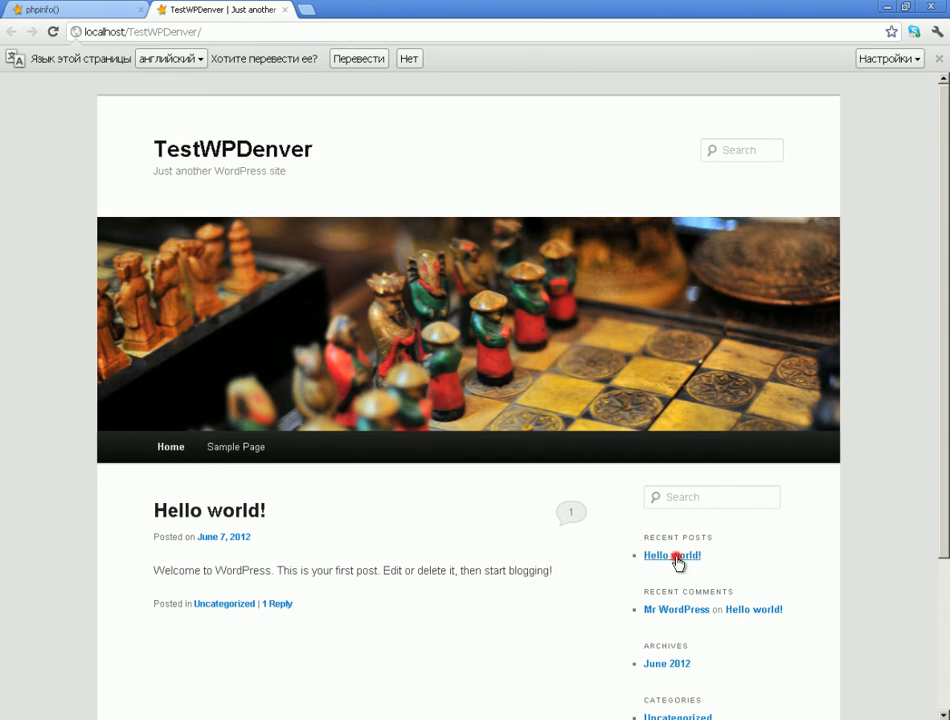
Open the Hello world! post from Recent Posts, hitting the single.php line 25 breakpoint.
left_click(672, 555)
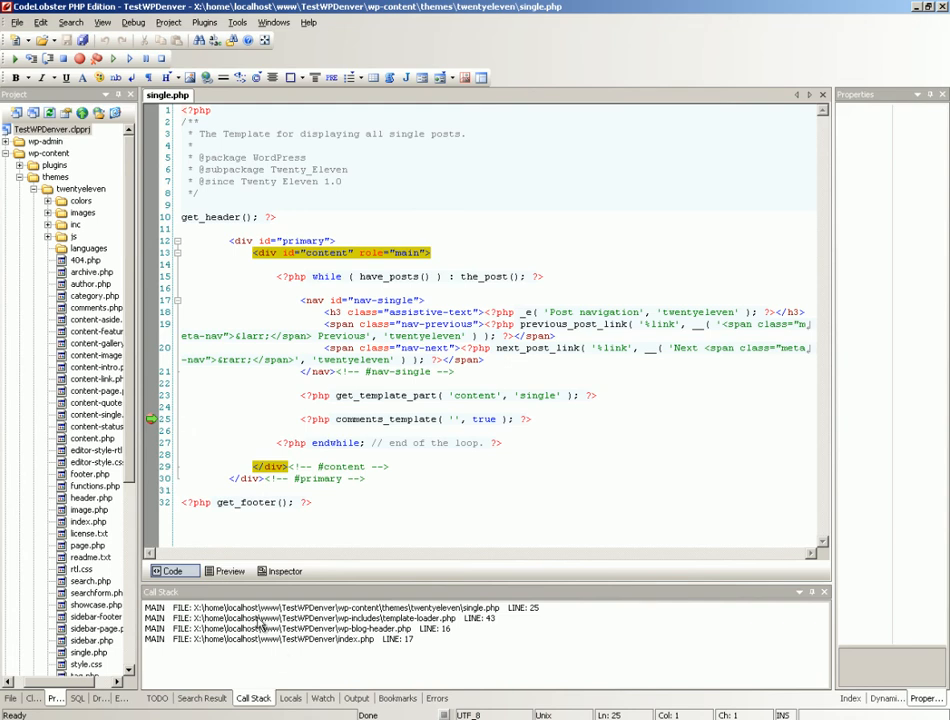
Select the last call stack entry to jump to index.php's require at line 17.
left_click(278, 639)
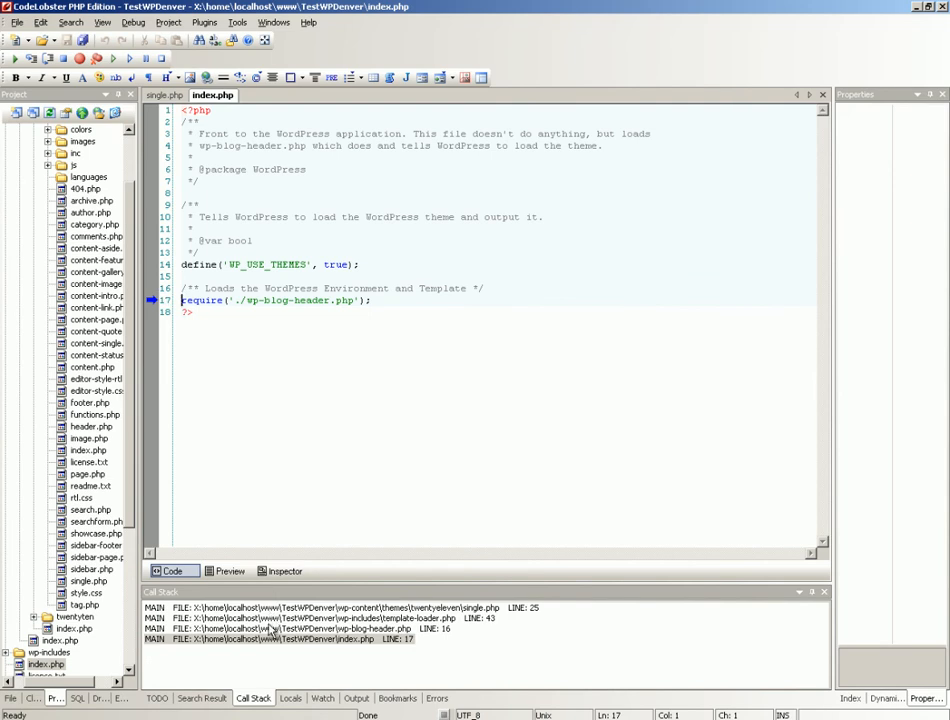
Open wp-blog-header.php at its calling line from the Call Stack panel.
left_click(300, 628)
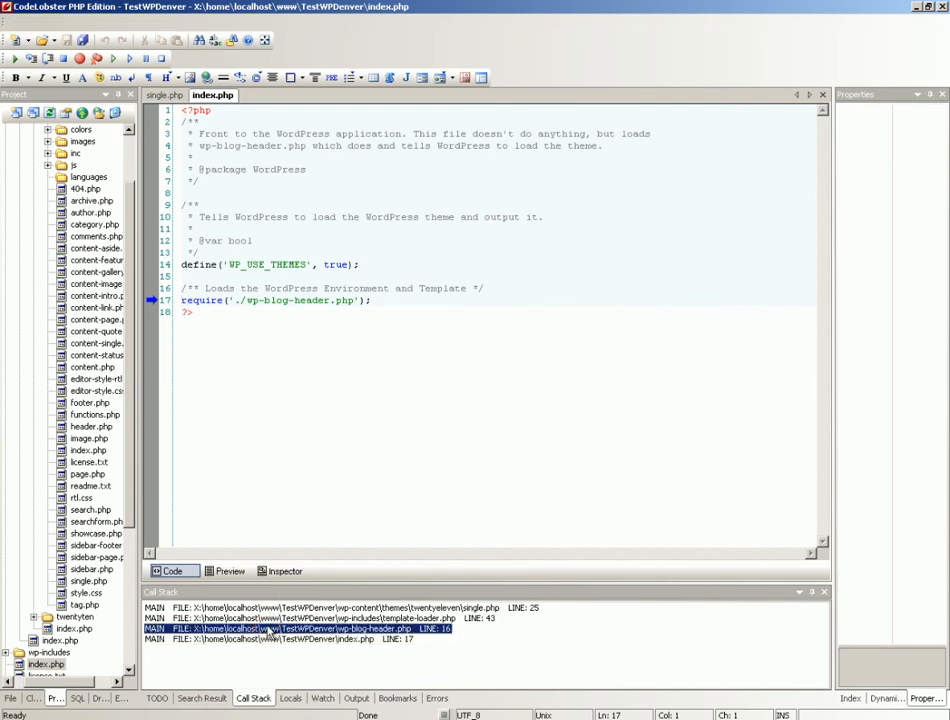
double_click(300, 629)
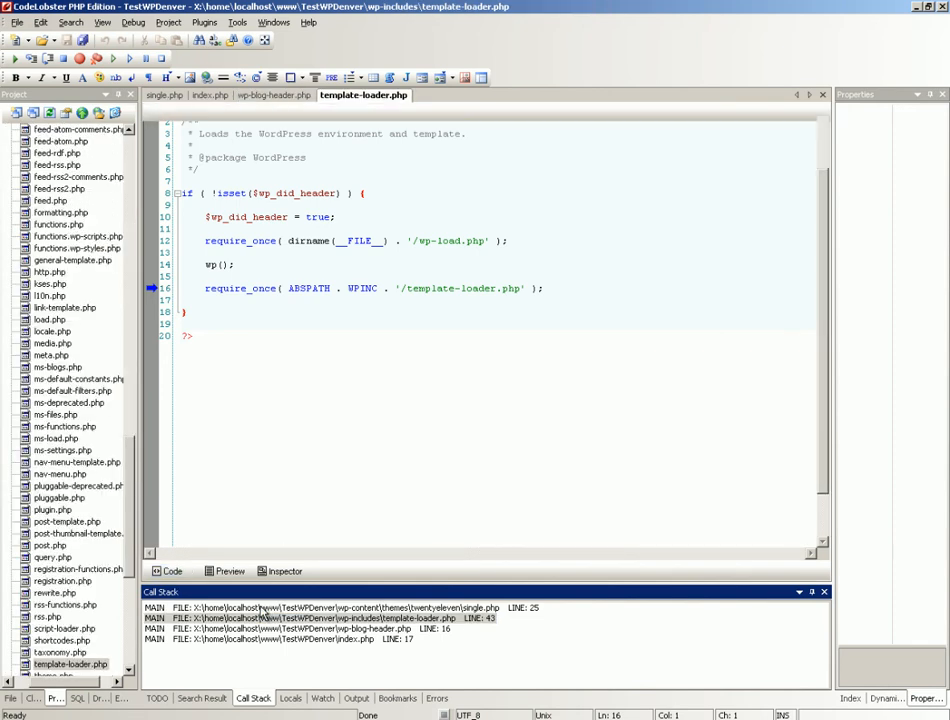
scroll("down", 3)
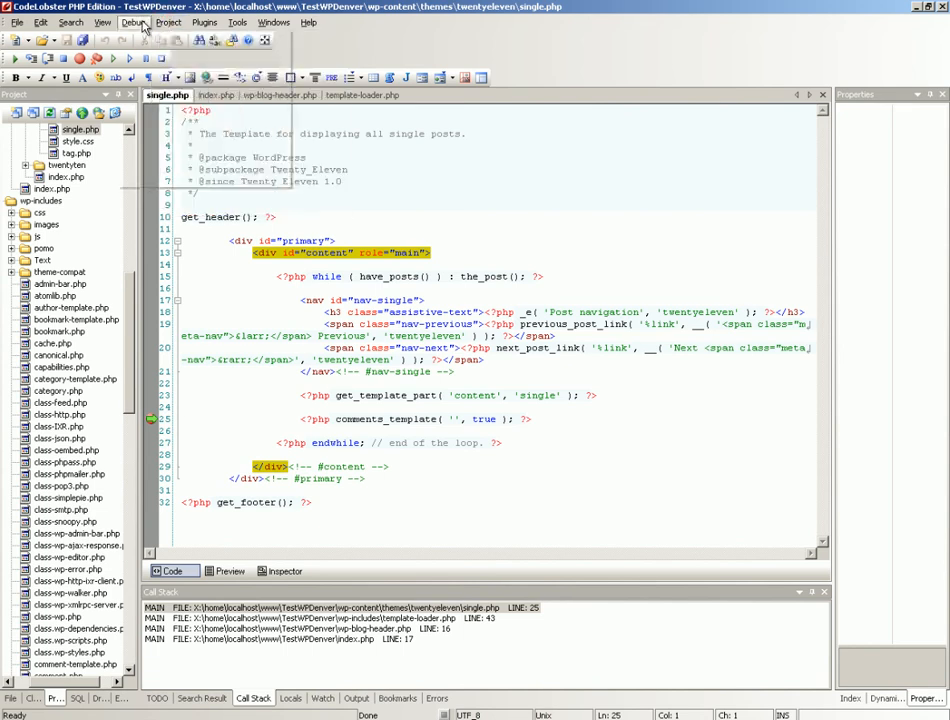
Step over the comments template call using Debug > Step Over.
left_click(132, 22)
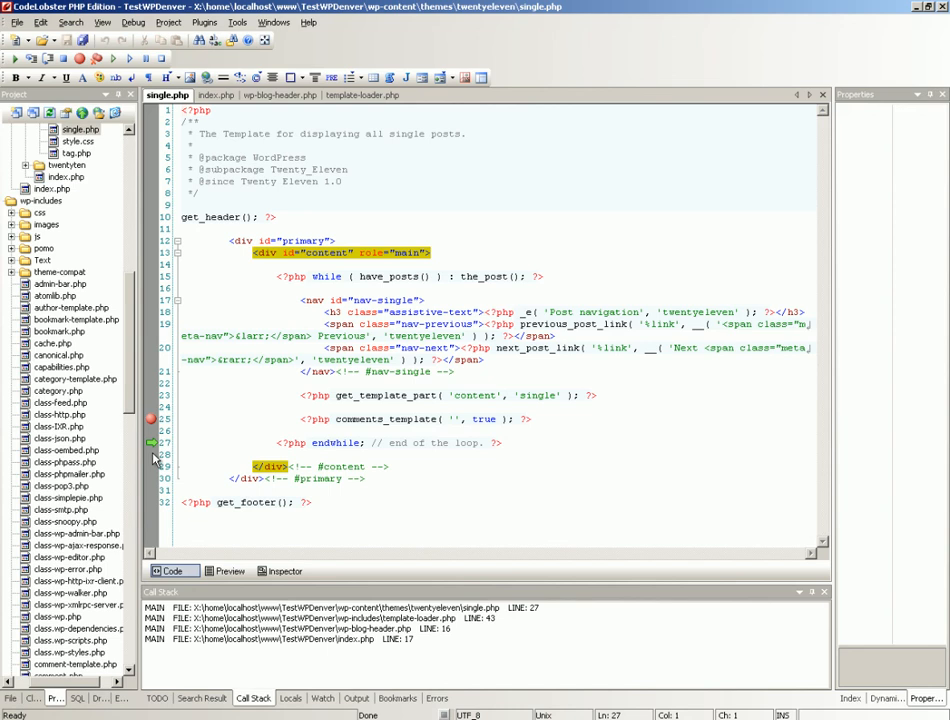
mouse_move(148, 28)
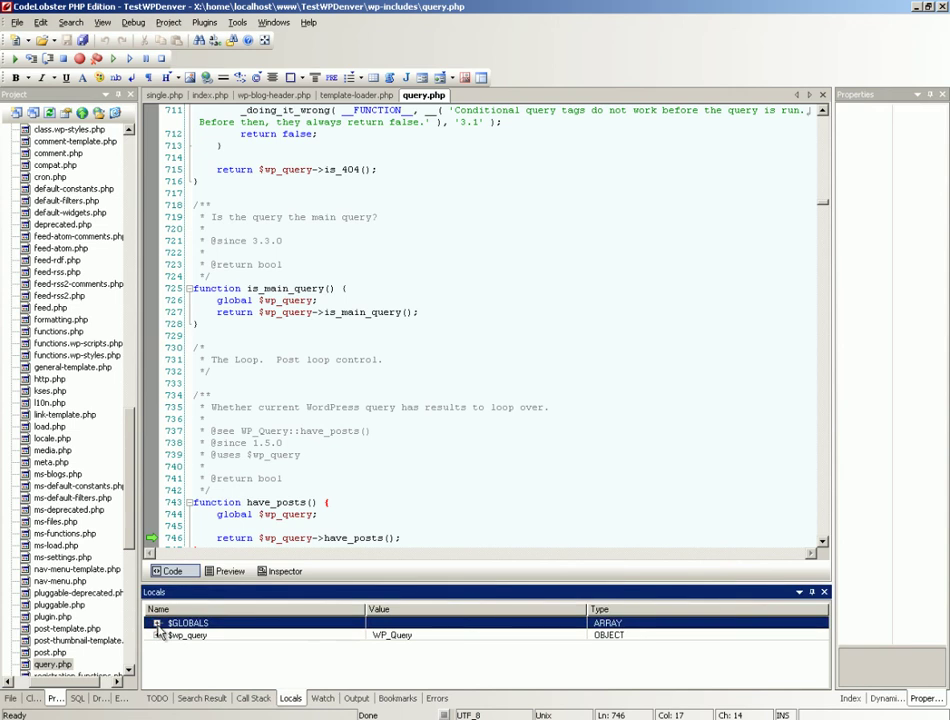
Expand $GLOBALS in Locals, then right-click $wp_query in the code to add a watch.
left_click(157, 623)
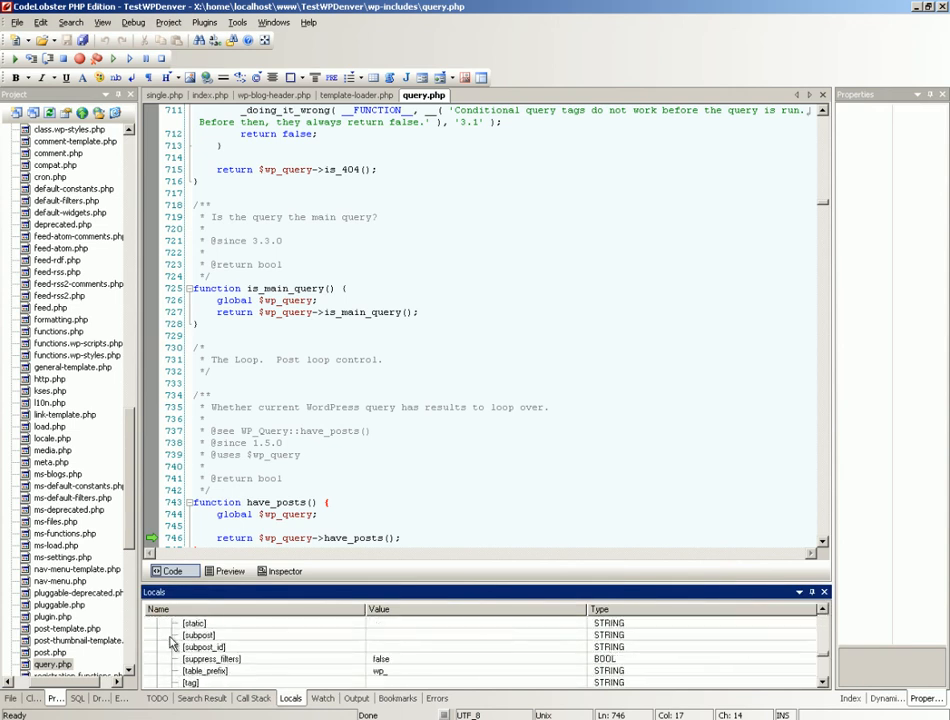
scroll("down", 3)
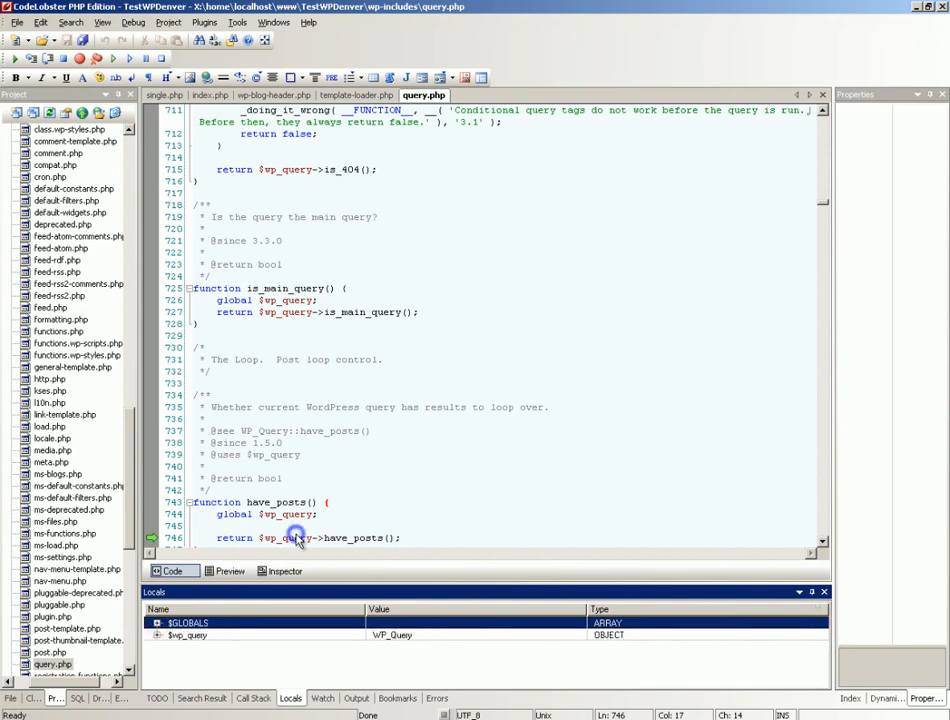
right_click(297, 537)
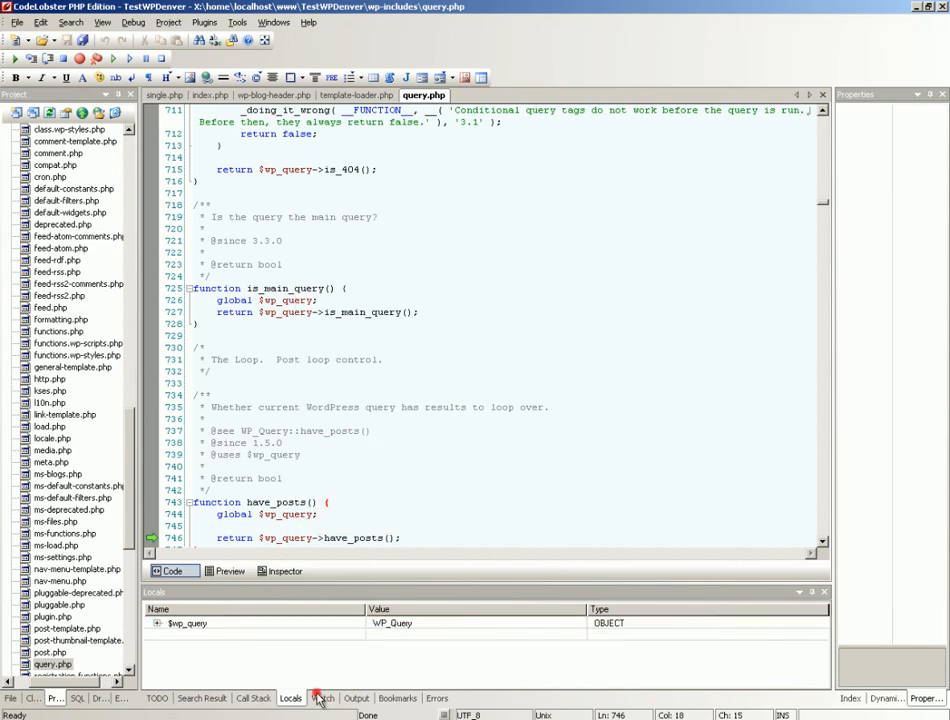
In the Watch tab, expand $wp_query and its $comments array, then collapse both.
left_click(322, 698)
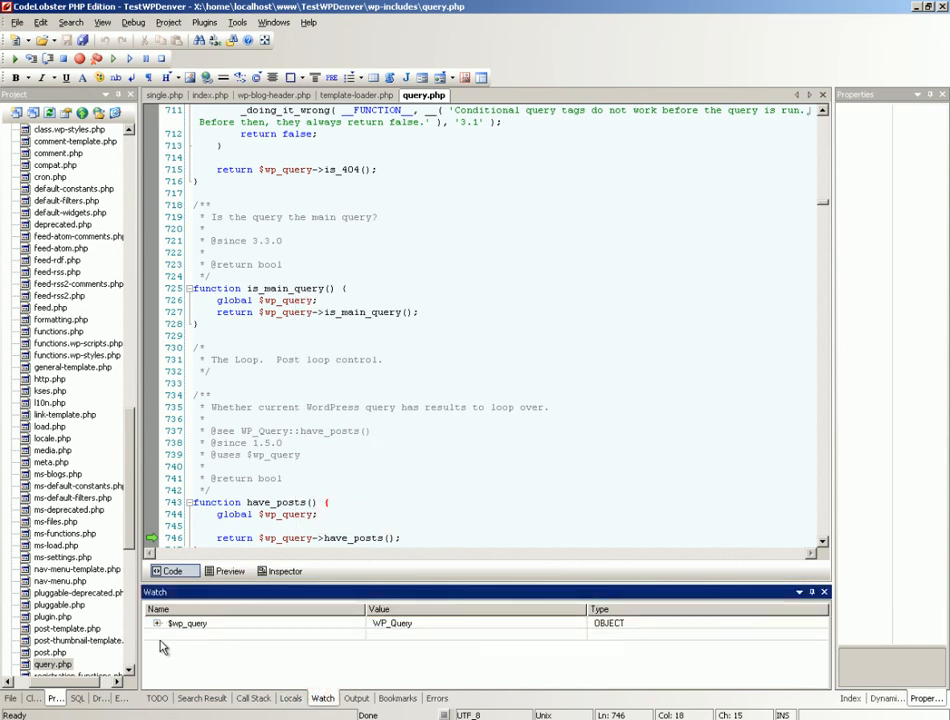
left_click(157, 623)
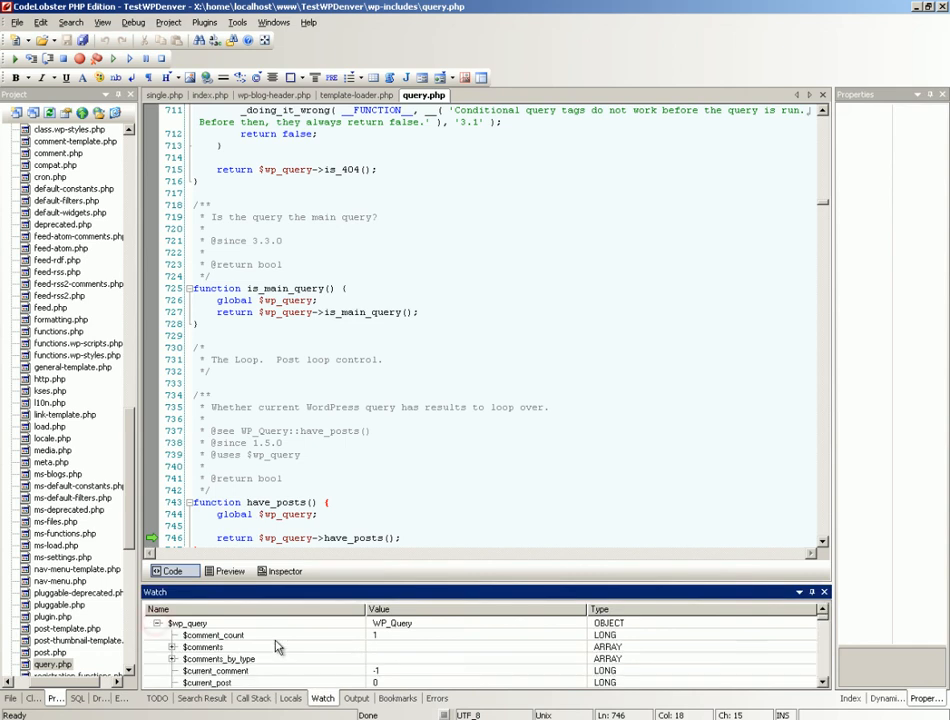
left_click(172, 647)
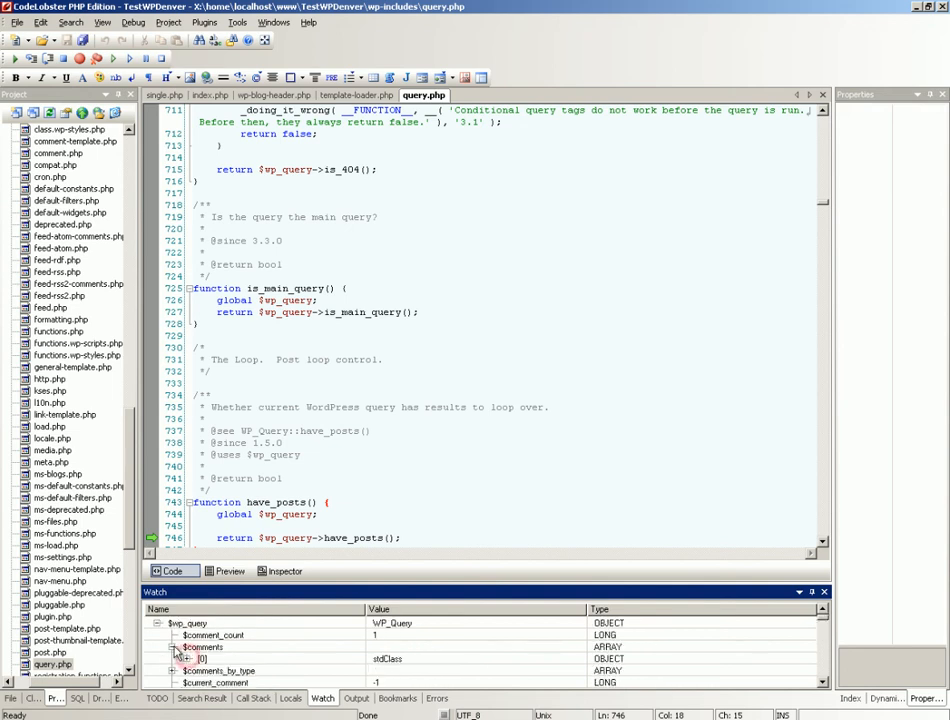
left_click(176, 647)
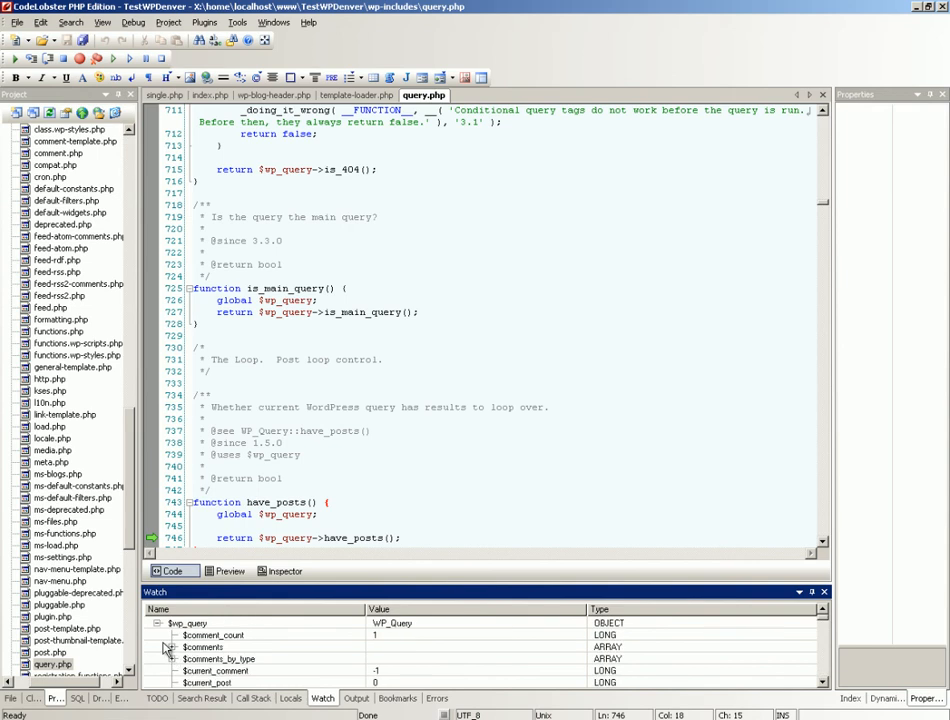
left_click(169, 623)
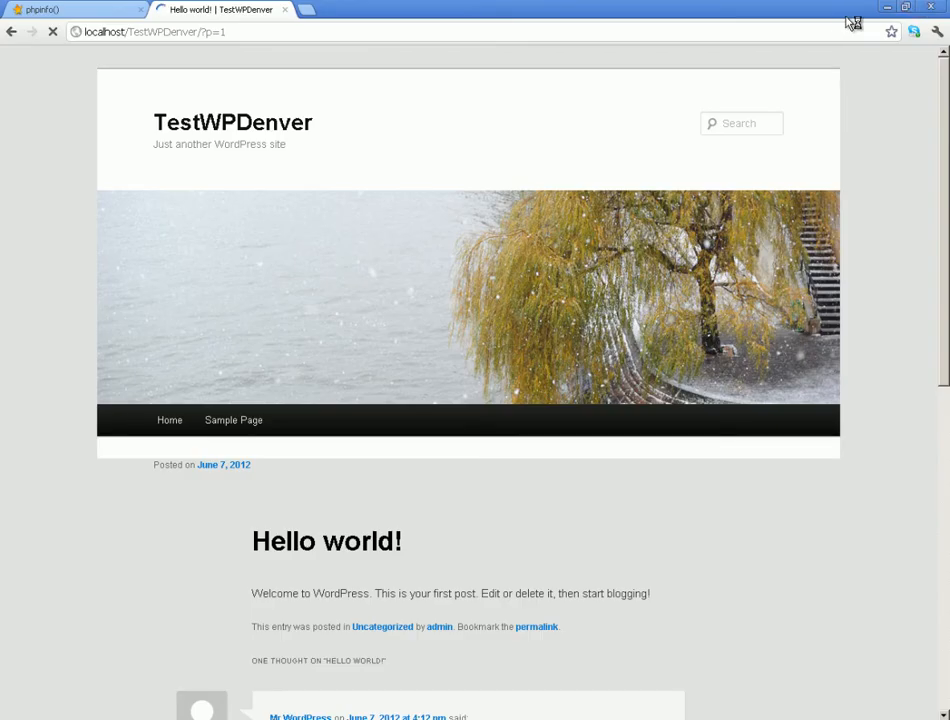
mouse_move(520, 715)
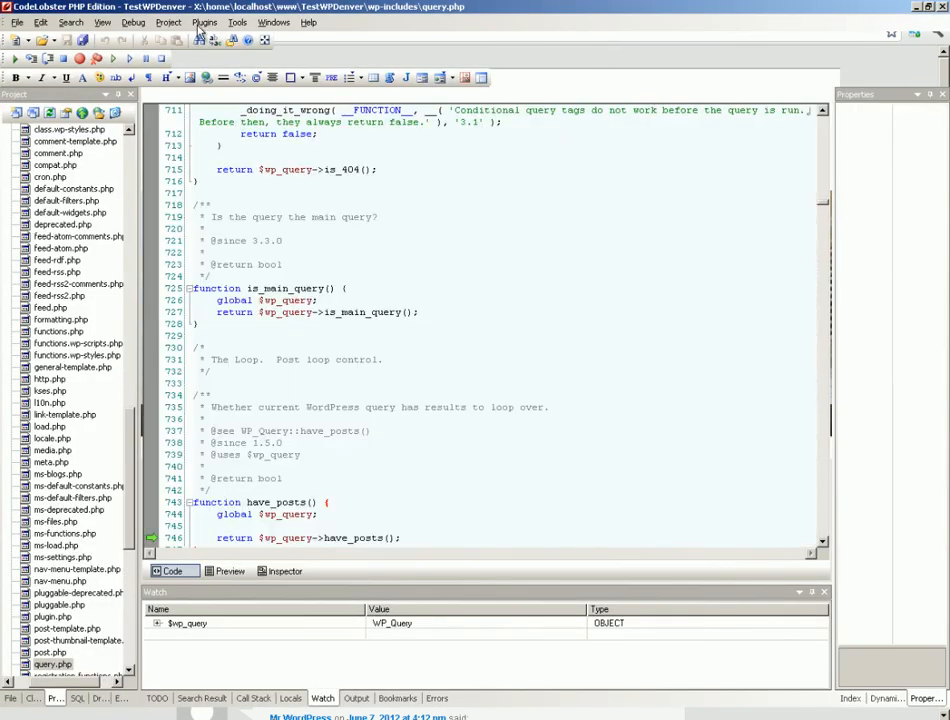
Switch back to the single.php template tab in the editor.
left_click(167, 94)
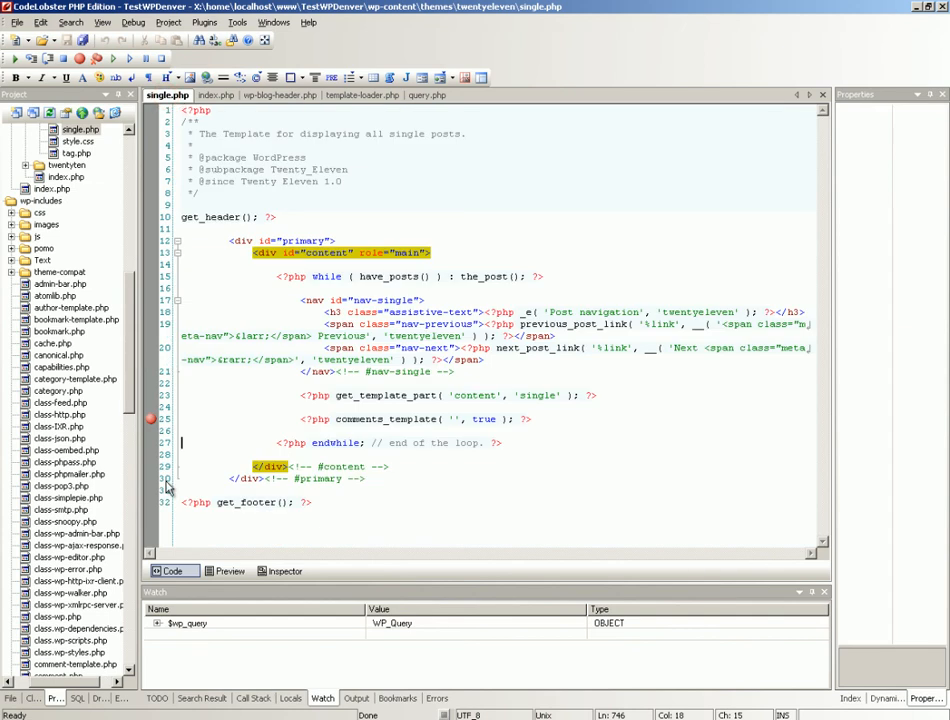